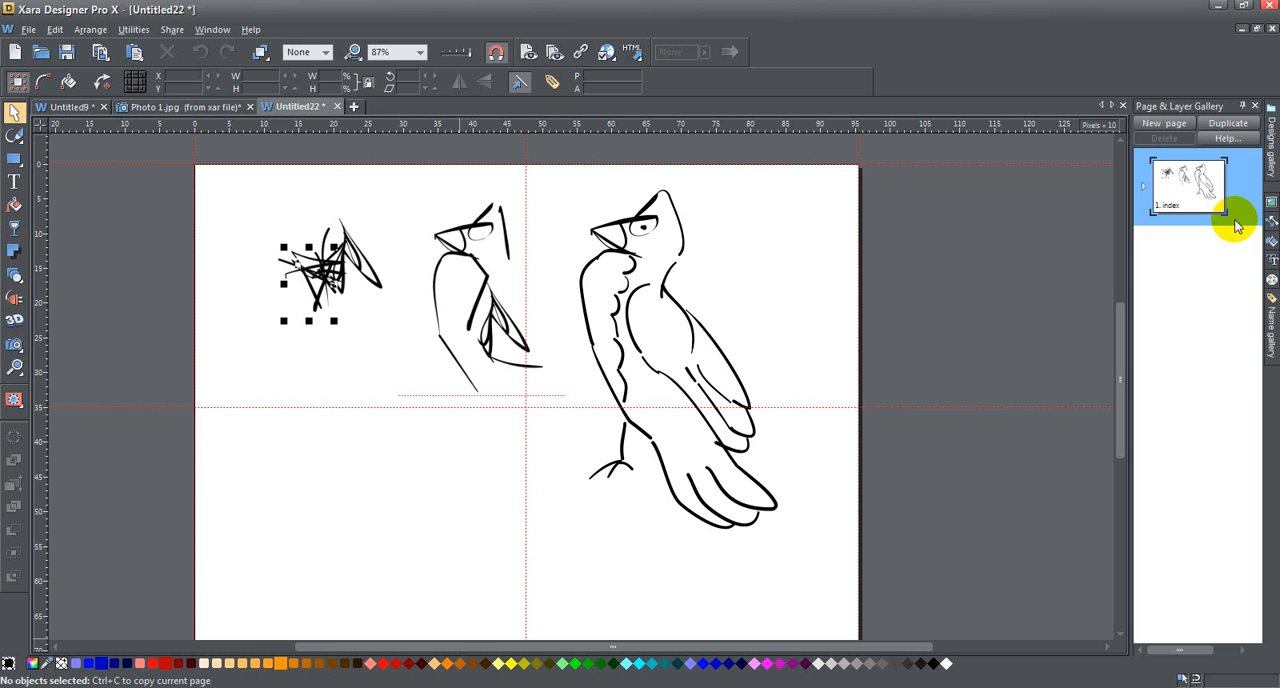
mouse_move(935, 237)
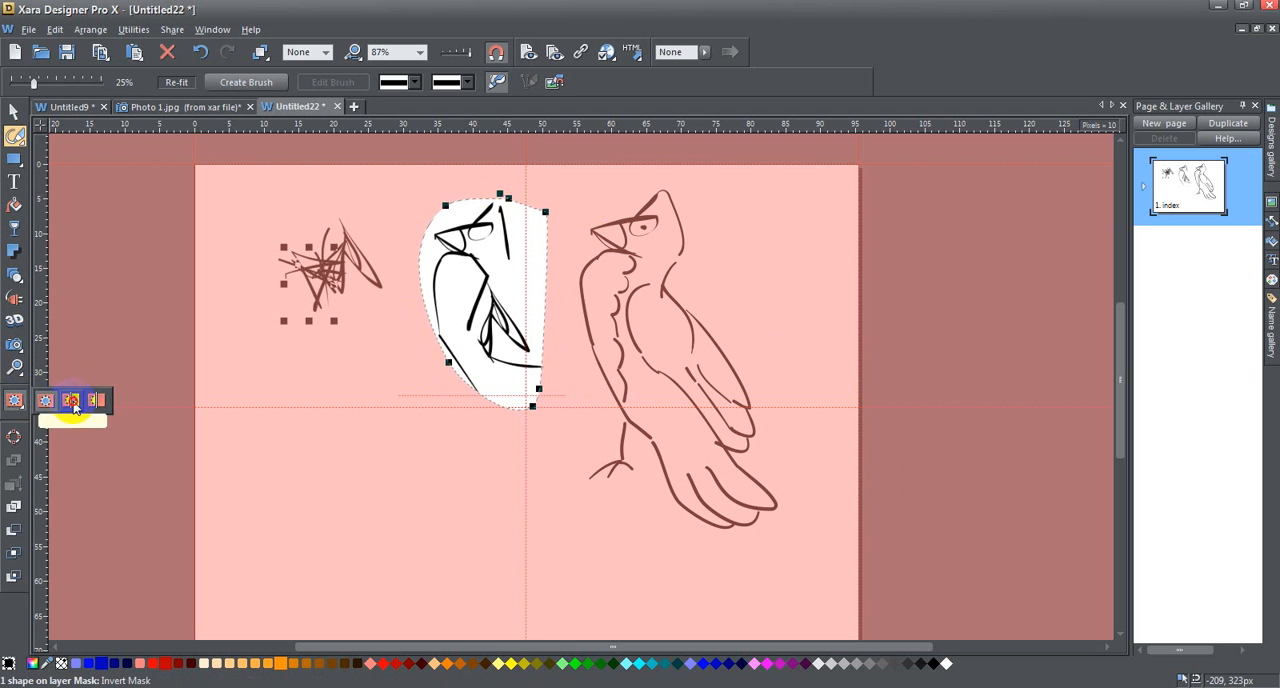
Turn on mask mode over the three-bird sketch page, leaving only the tint
click(15, 400)
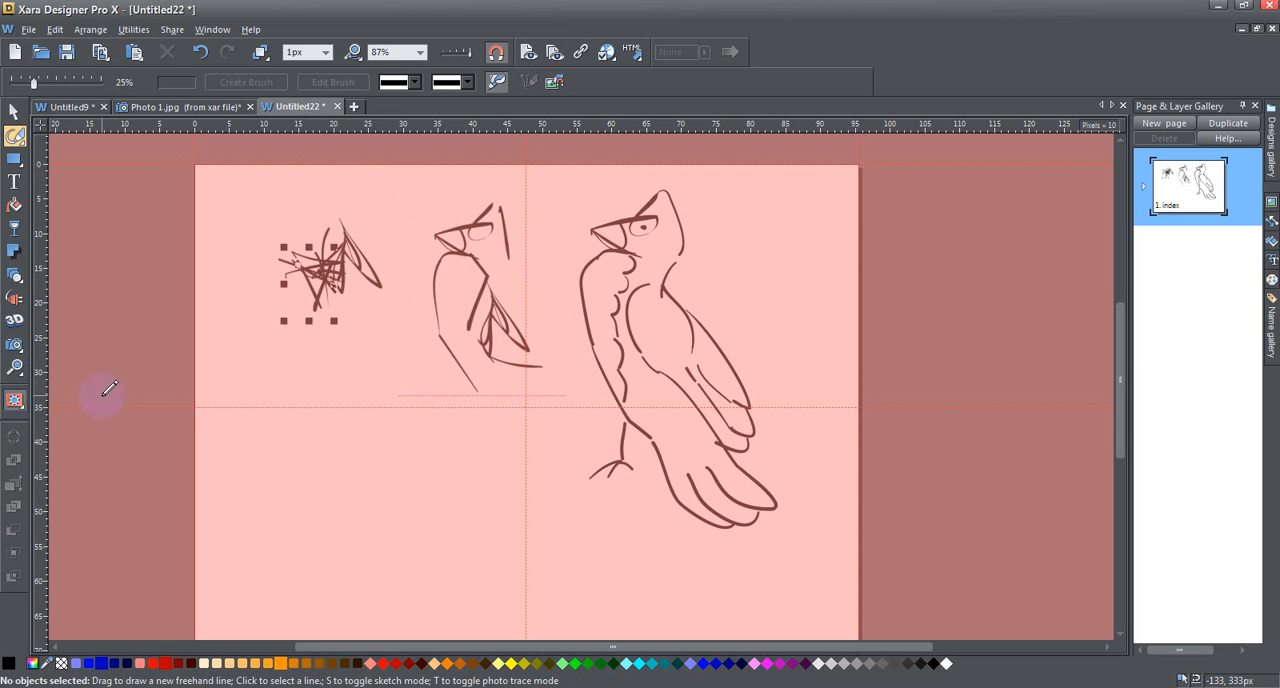
mouse_move(230, 130)
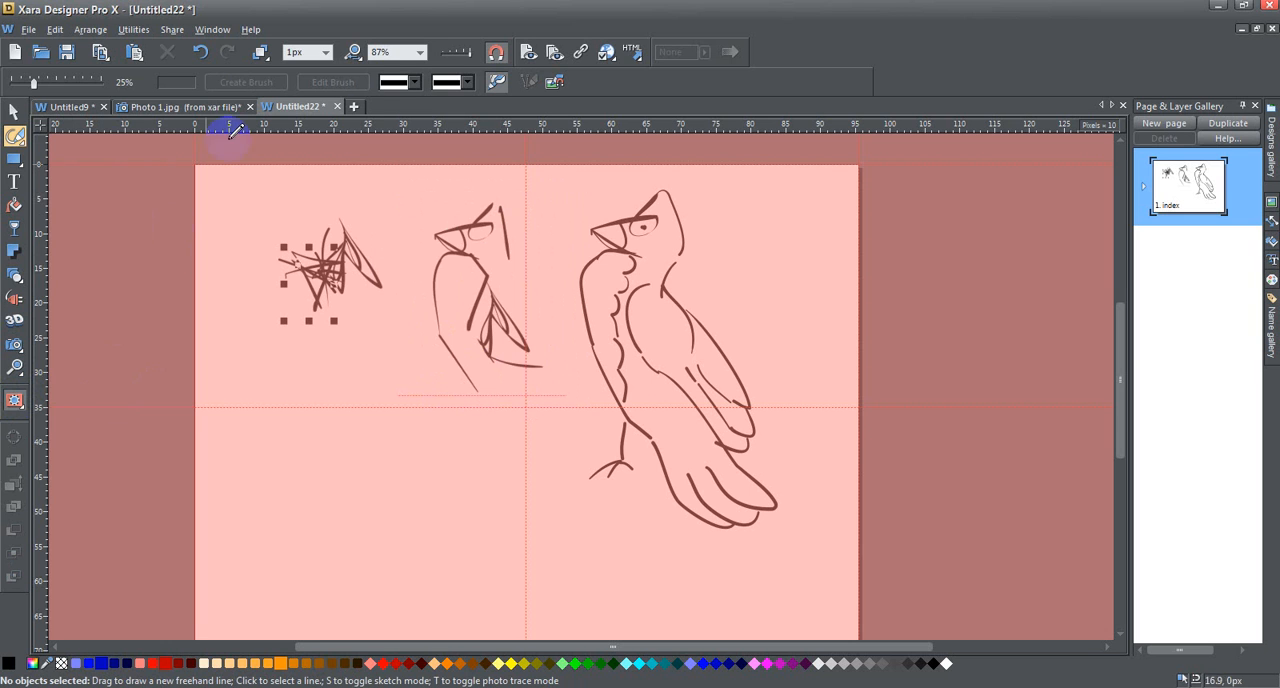
mouse_move(1213, 12)
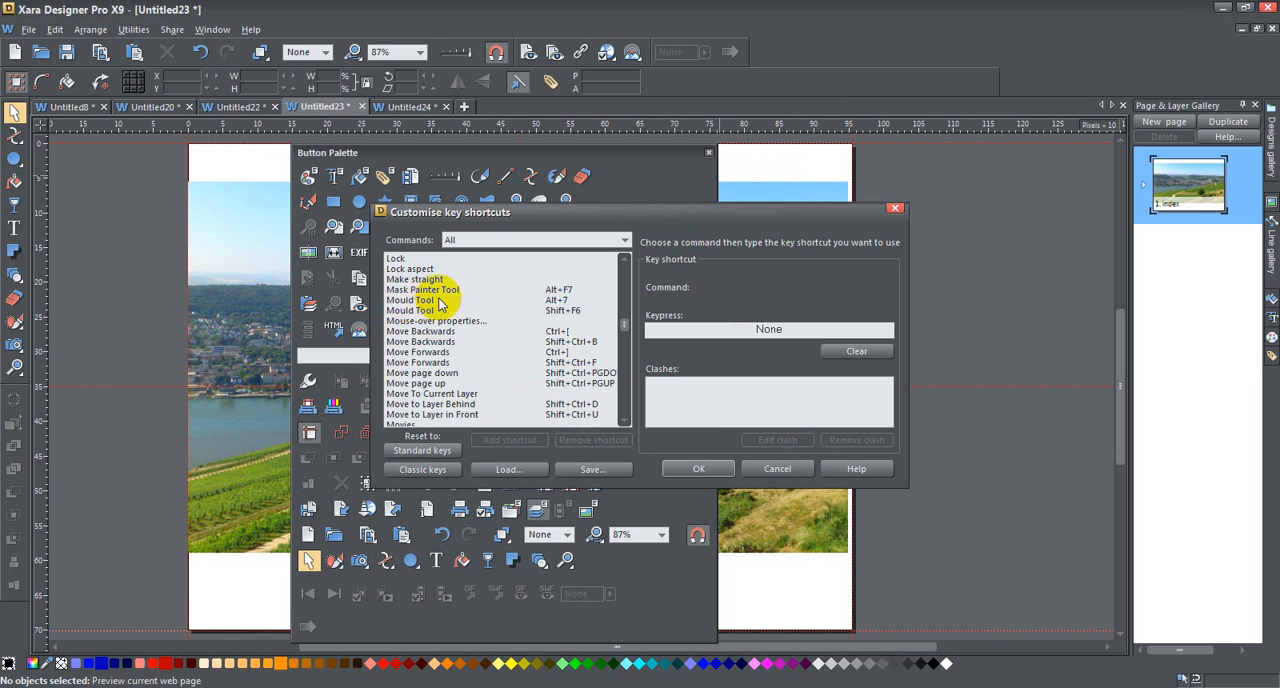
mouse_move(807, 490)
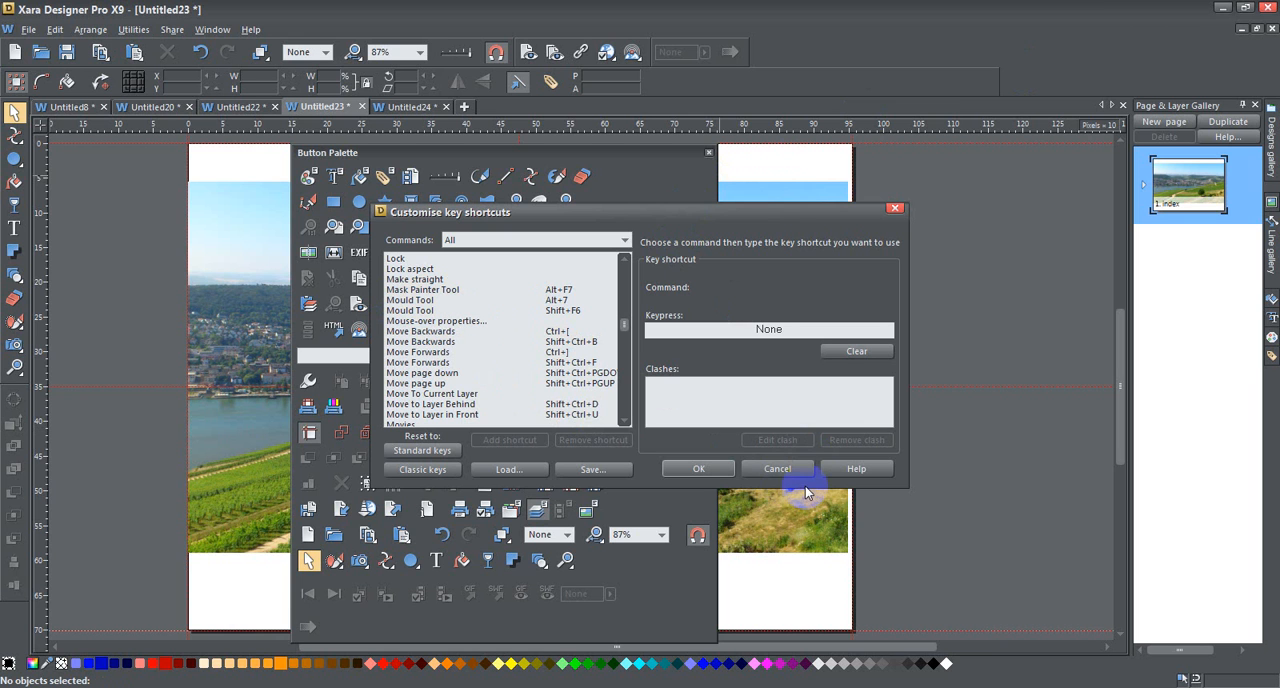
Cancel the Customise key shortcuts dialog and close the Button Palette
click(777, 468)
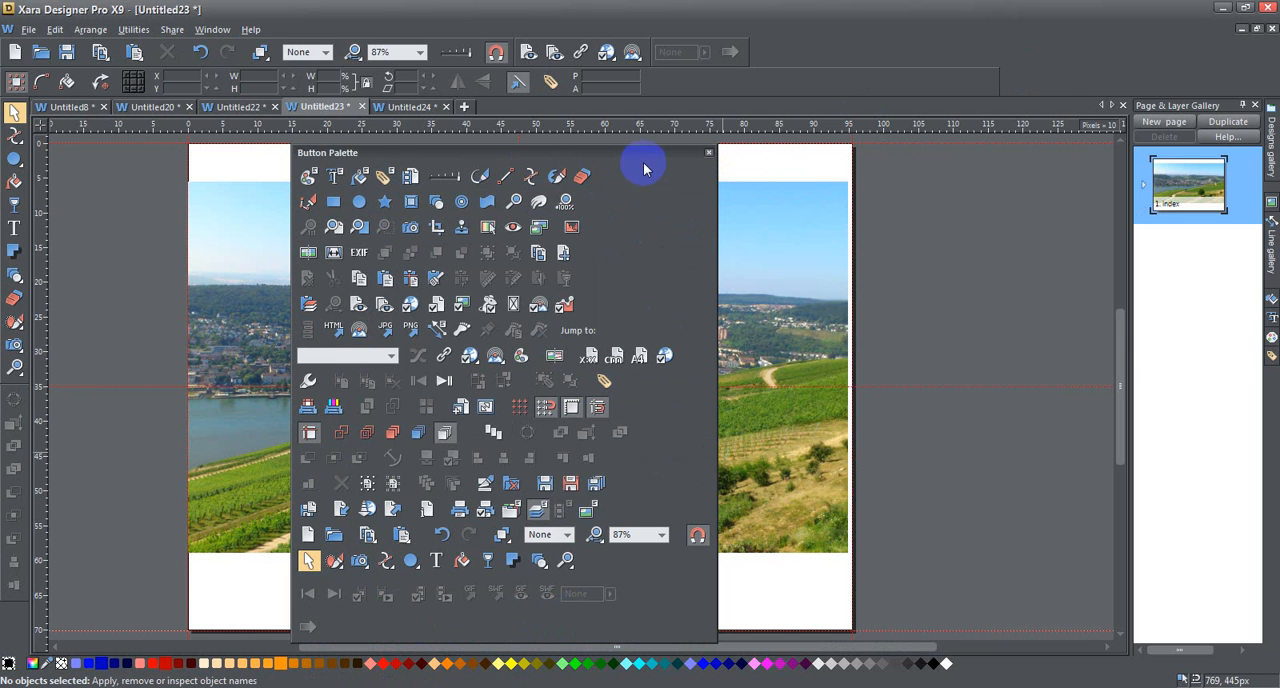
click(709, 152)
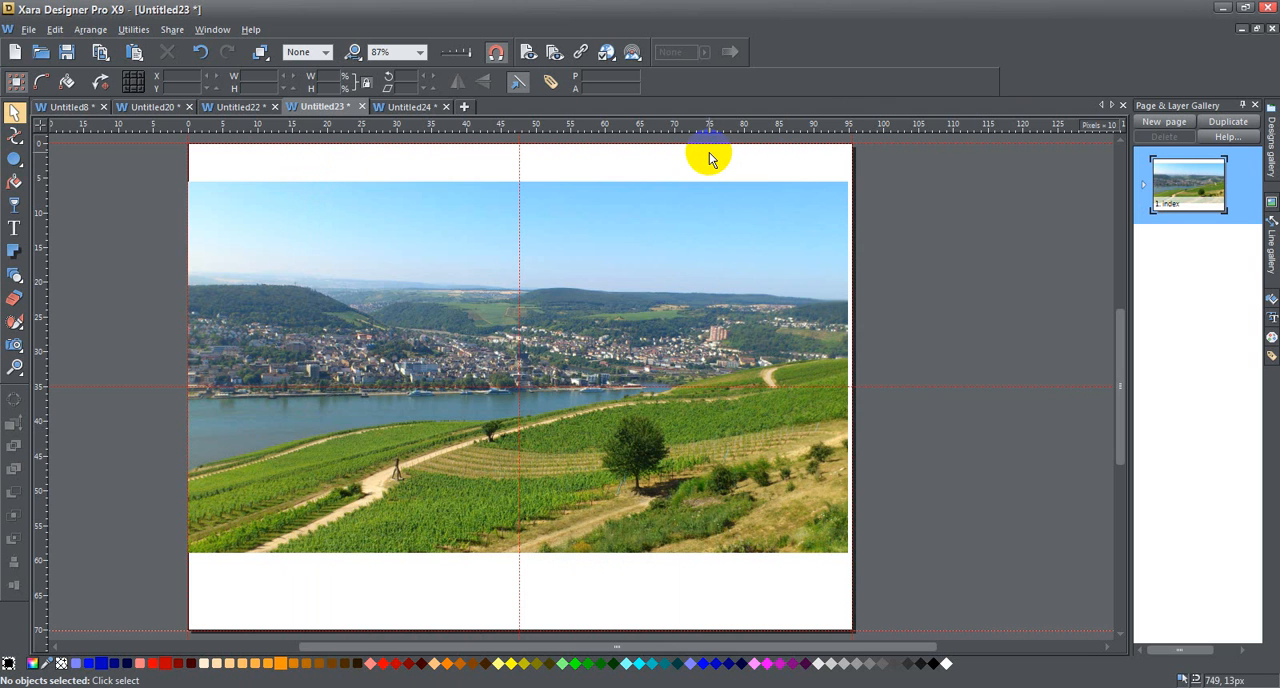
mouse_move(920, 247)
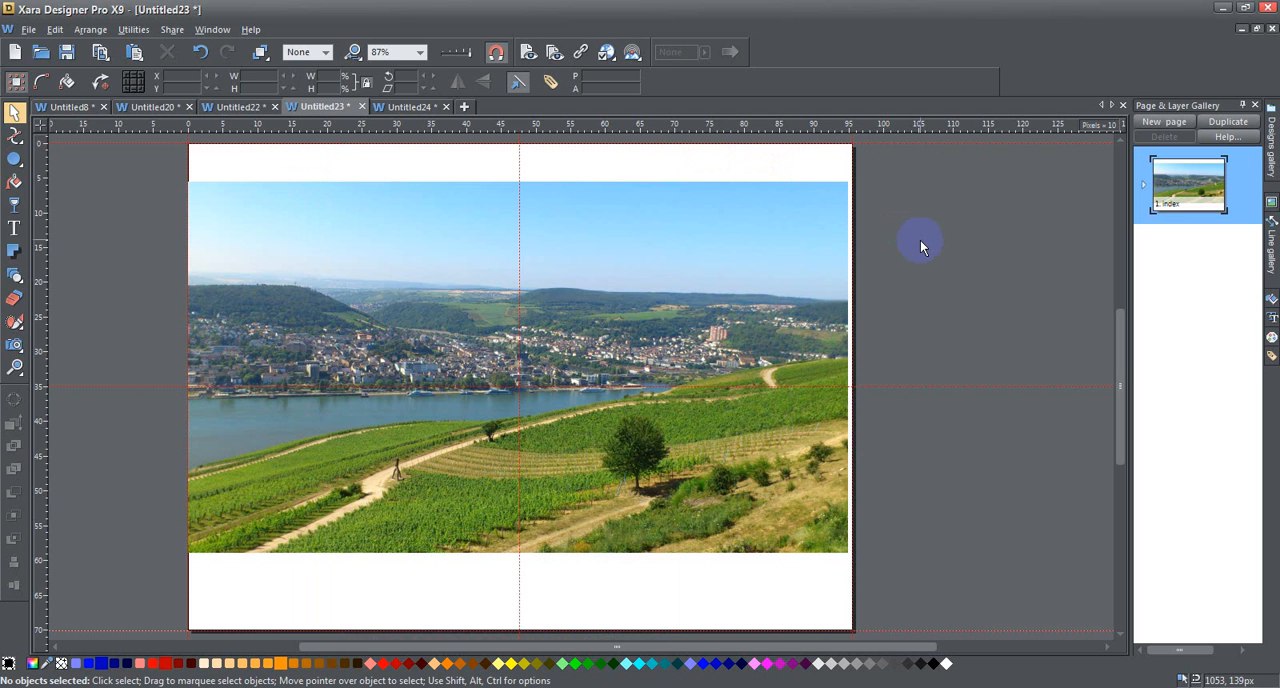
mouse_move(57, 310)
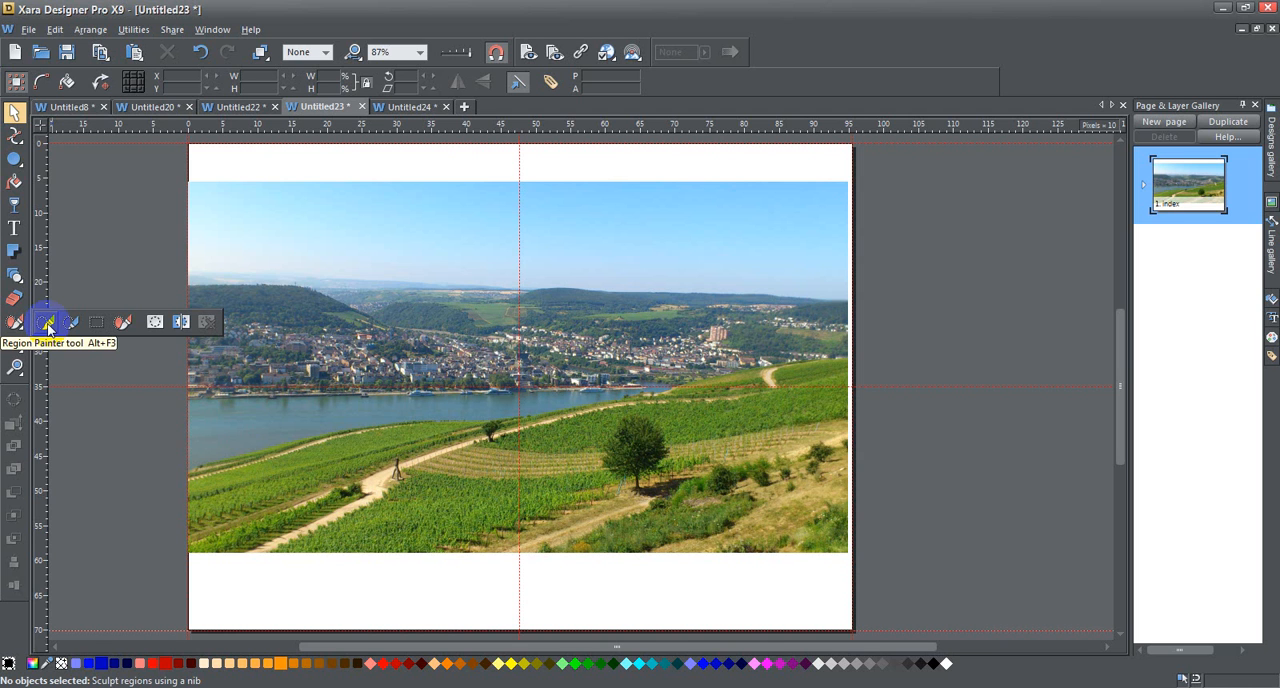
click(45, 321)
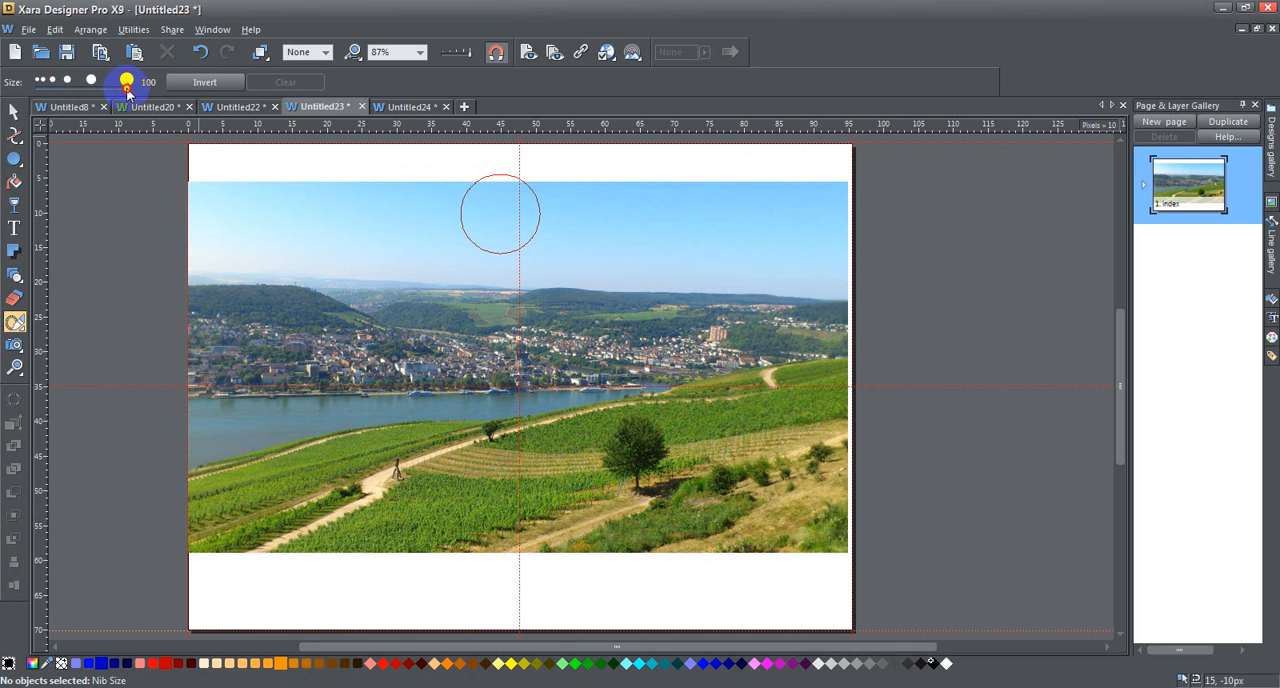
drag(500, 210, 265, 280)
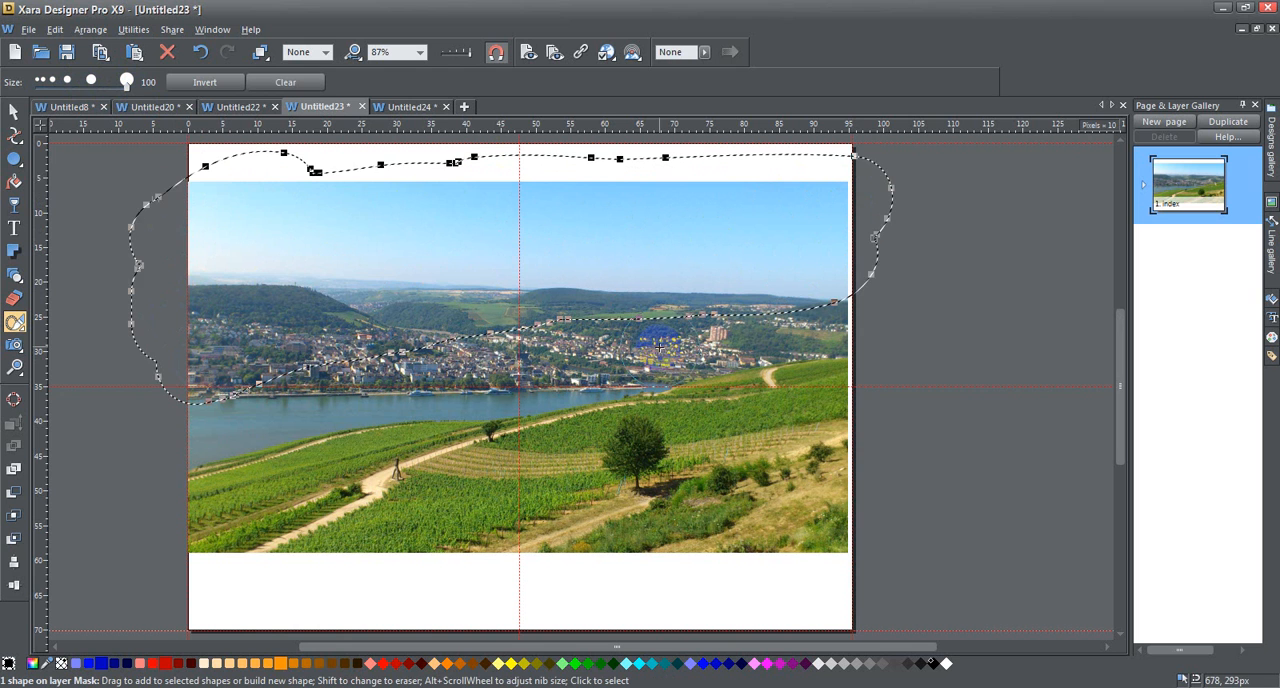
click(285, 82)
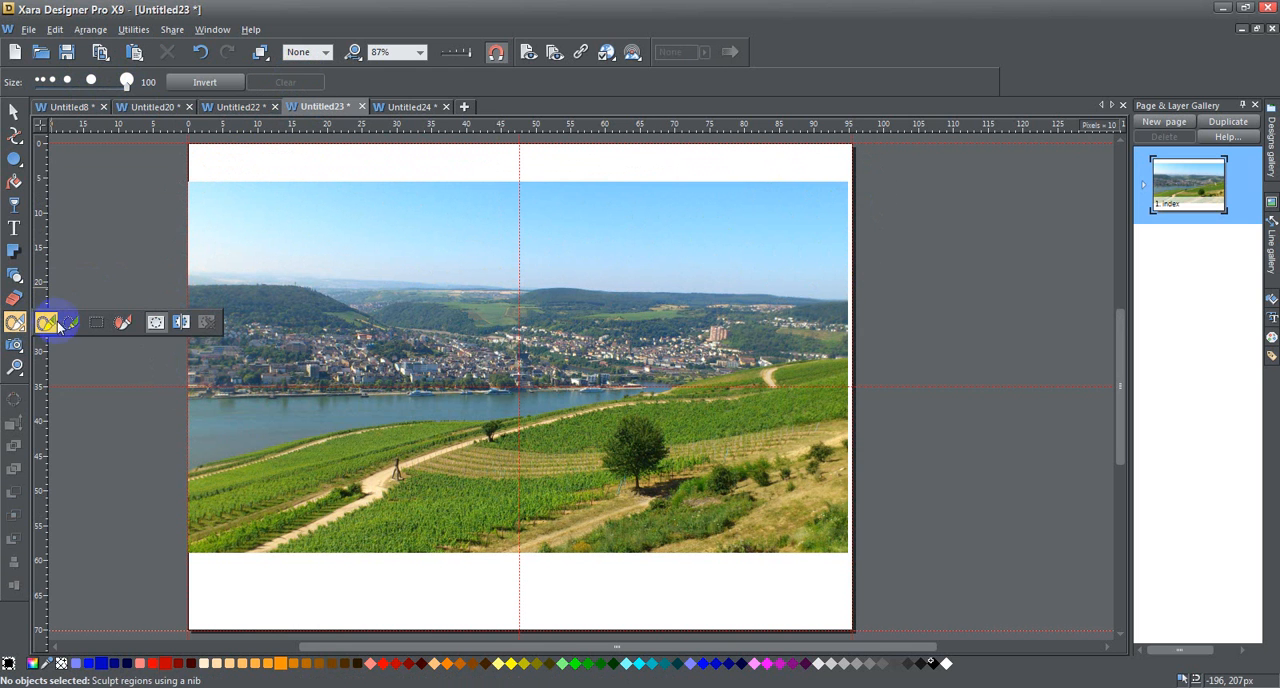
mouse_move(70, 322)
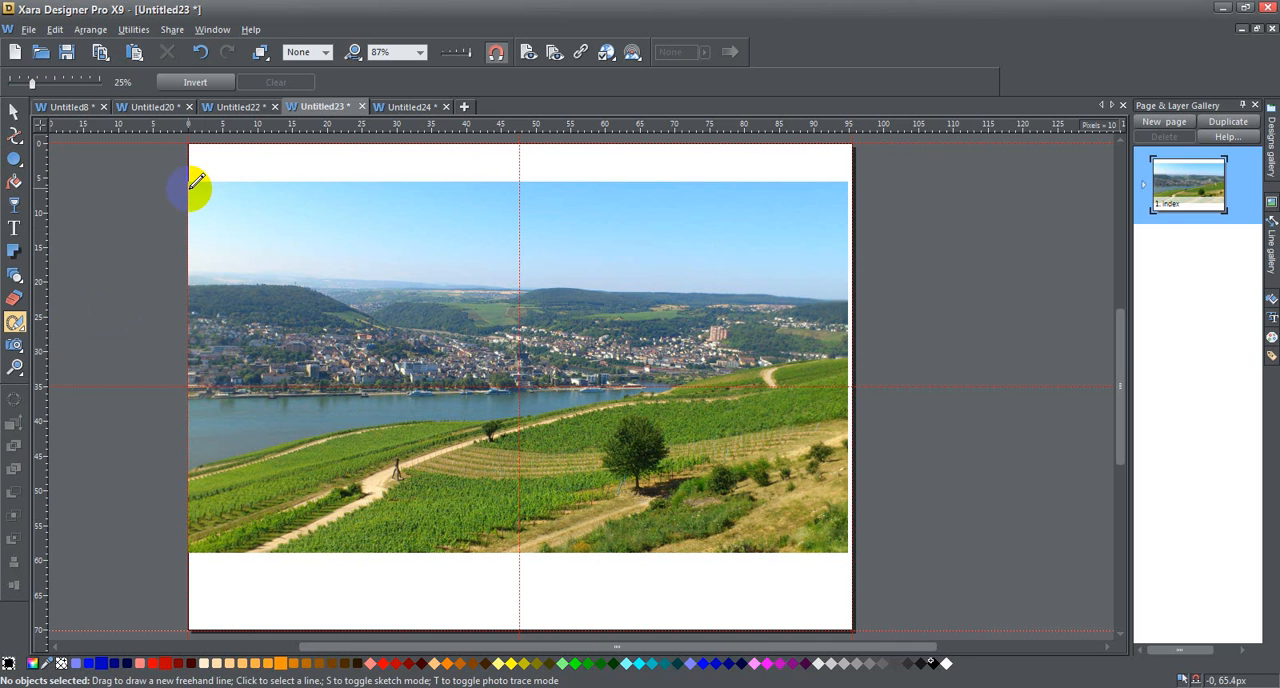
Outline the sky, hills, town and river freehand, starting along the riverbank
drag(190, 190, 180, 368)
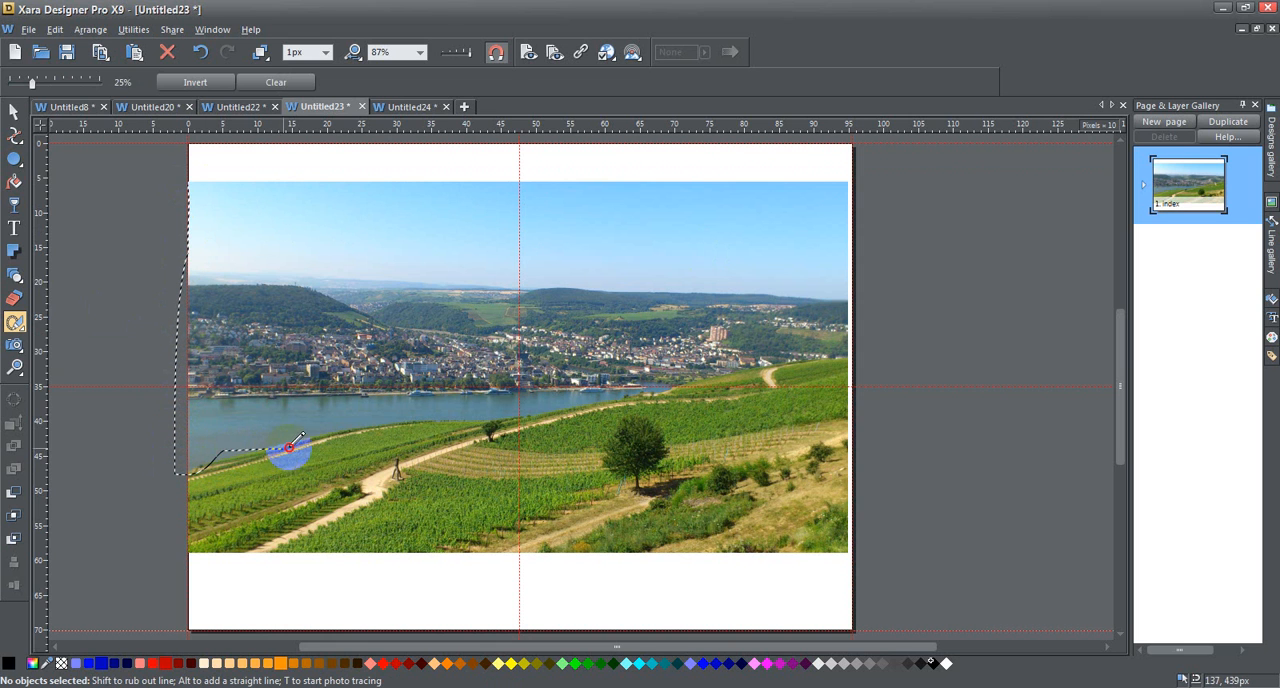
drag(290, 450, 550, 400)
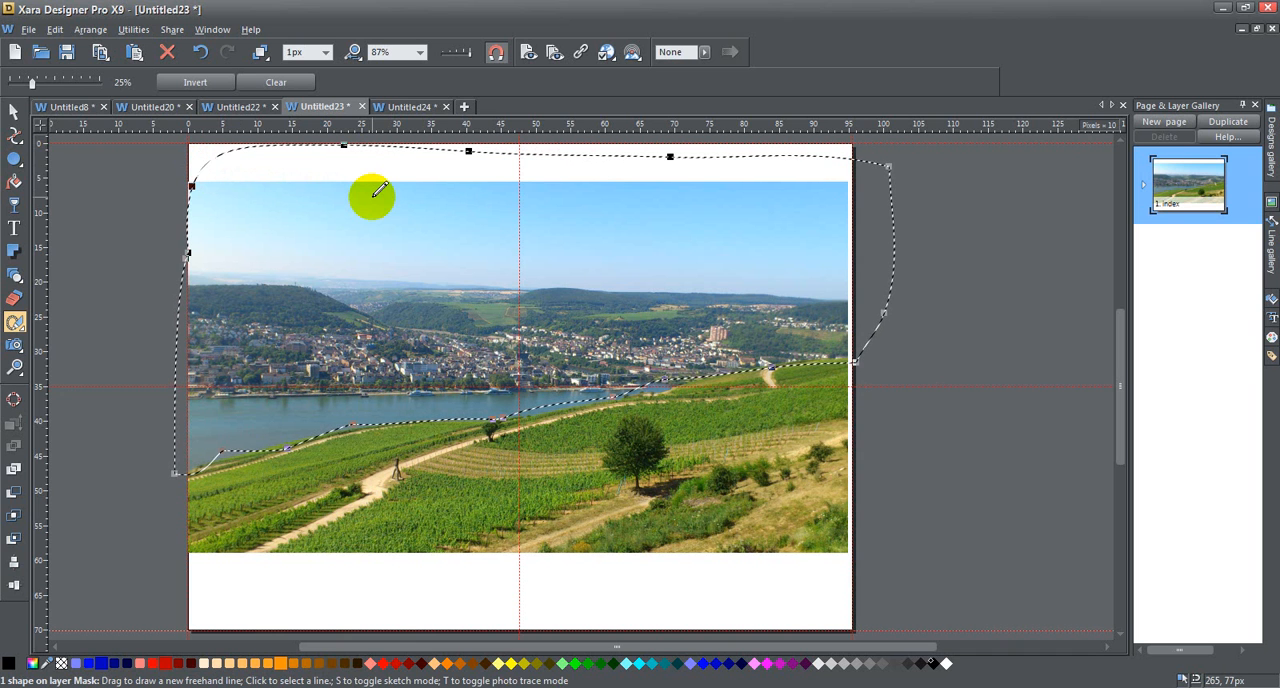
mouse_move(320, 183)
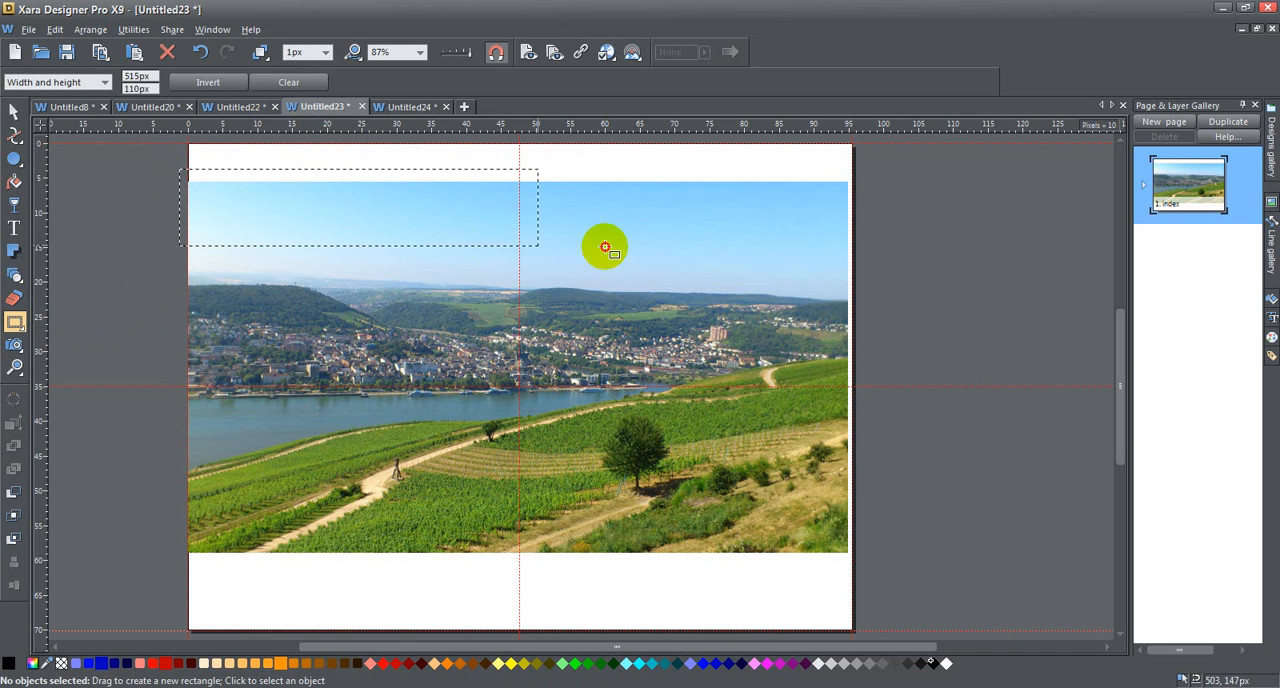
Mark a rectangular mask over the sky and hills, then clear it
drag(605, 247, 858, 334)
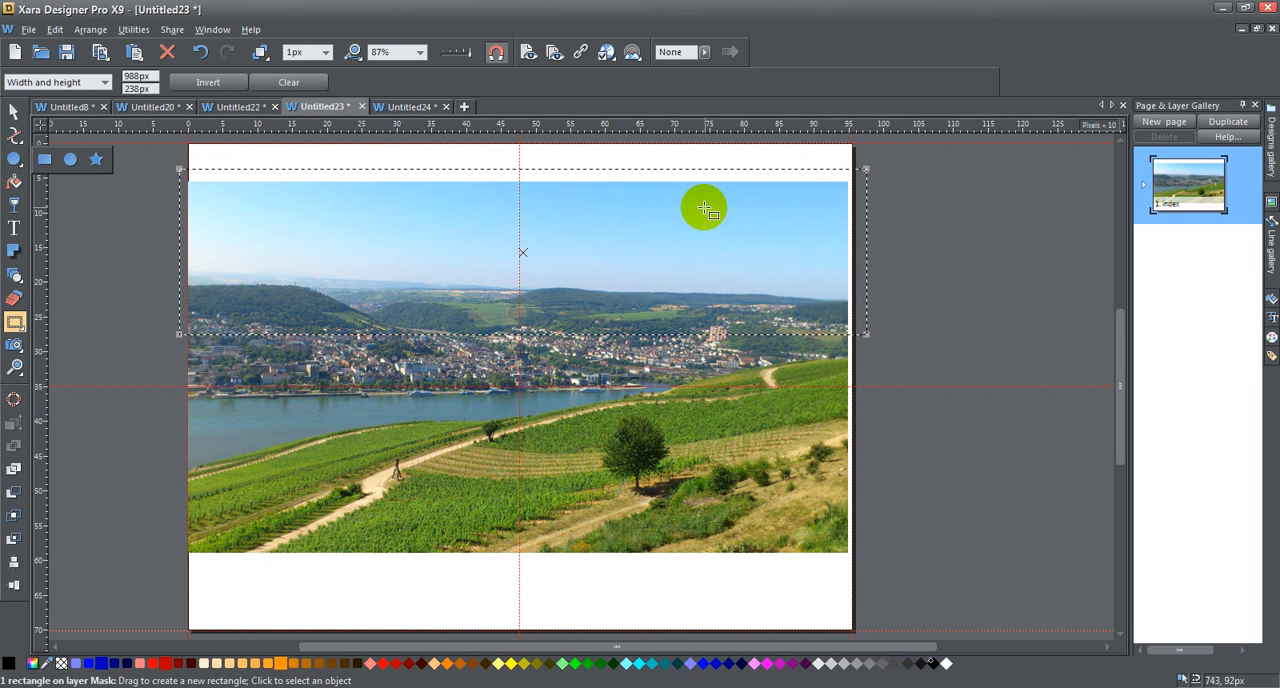
mouse_move(335, 202)
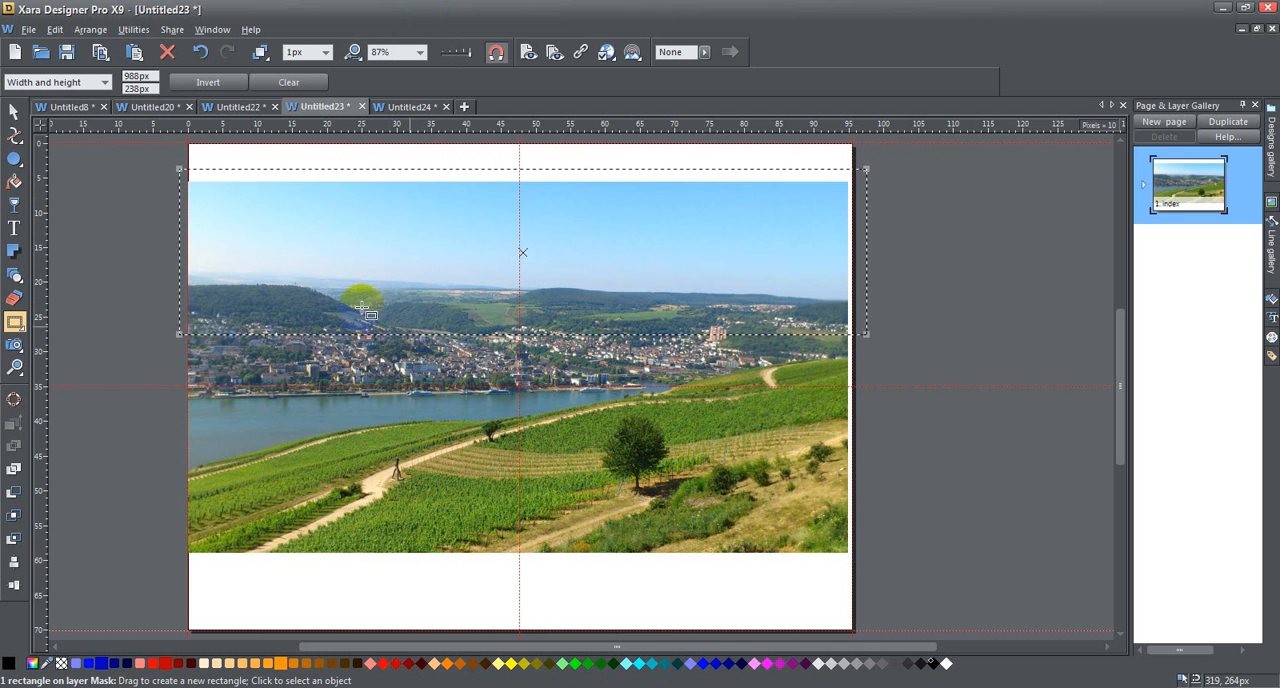
mouse_move(447, 155)
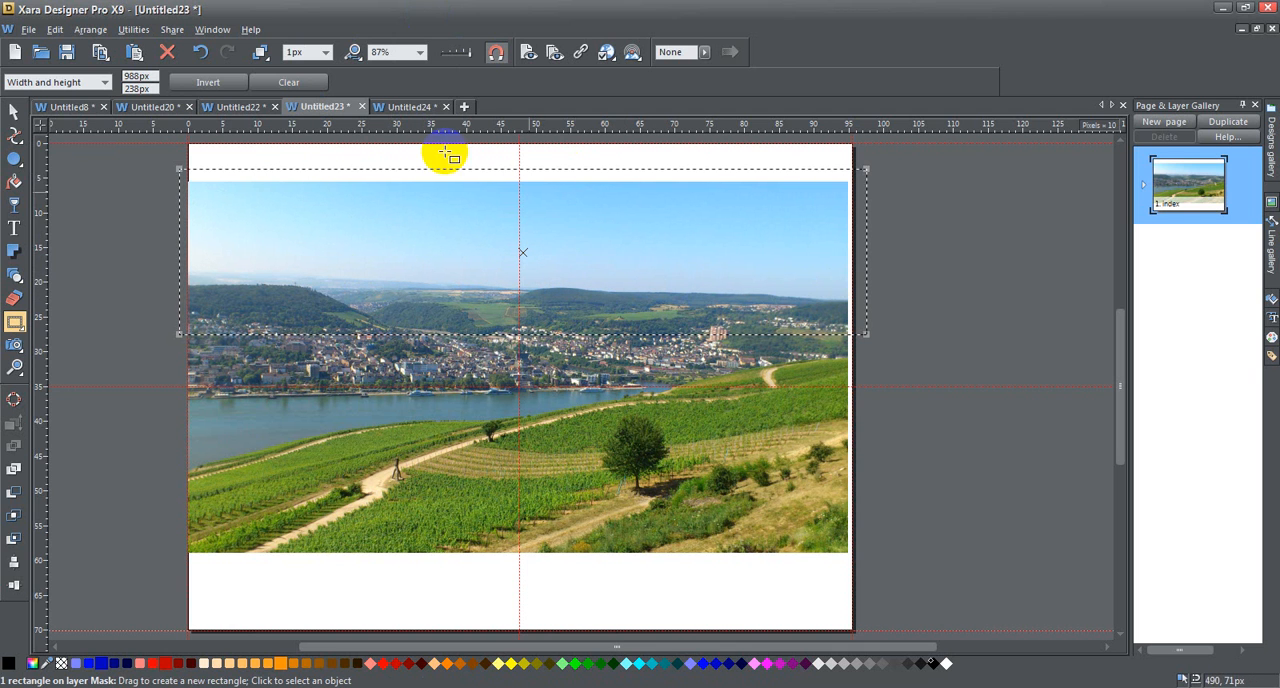
click(289, 82)
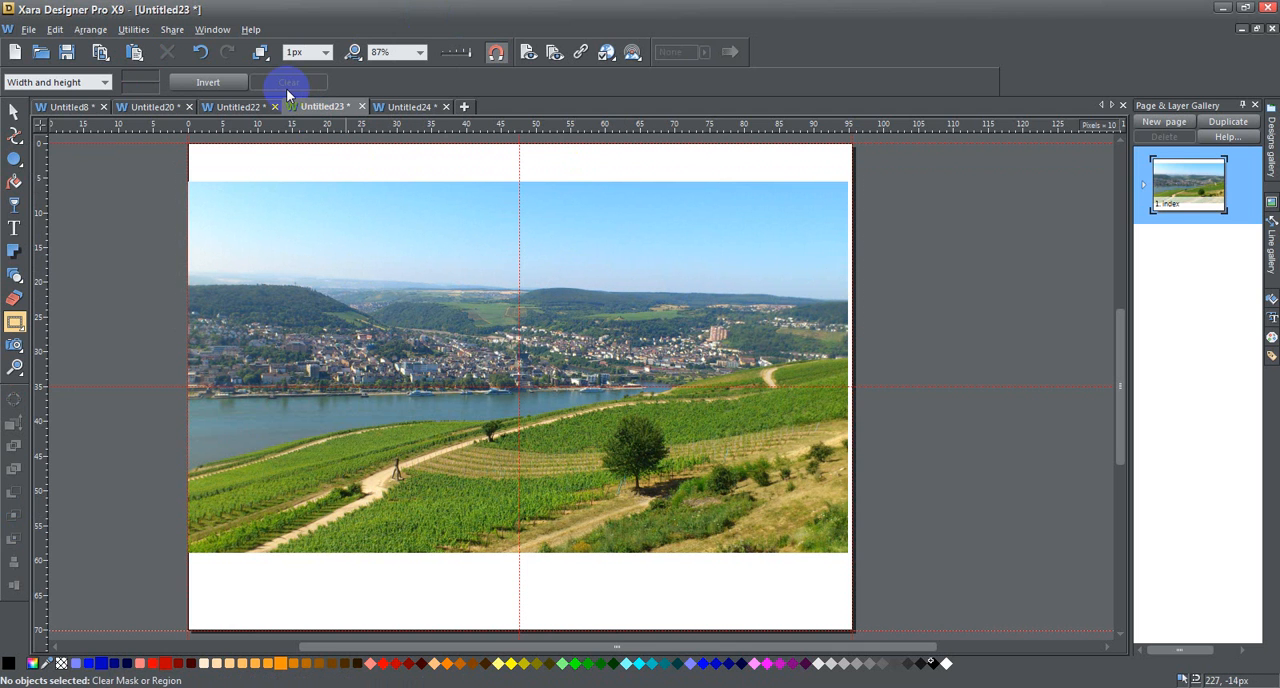
click(15, 322)
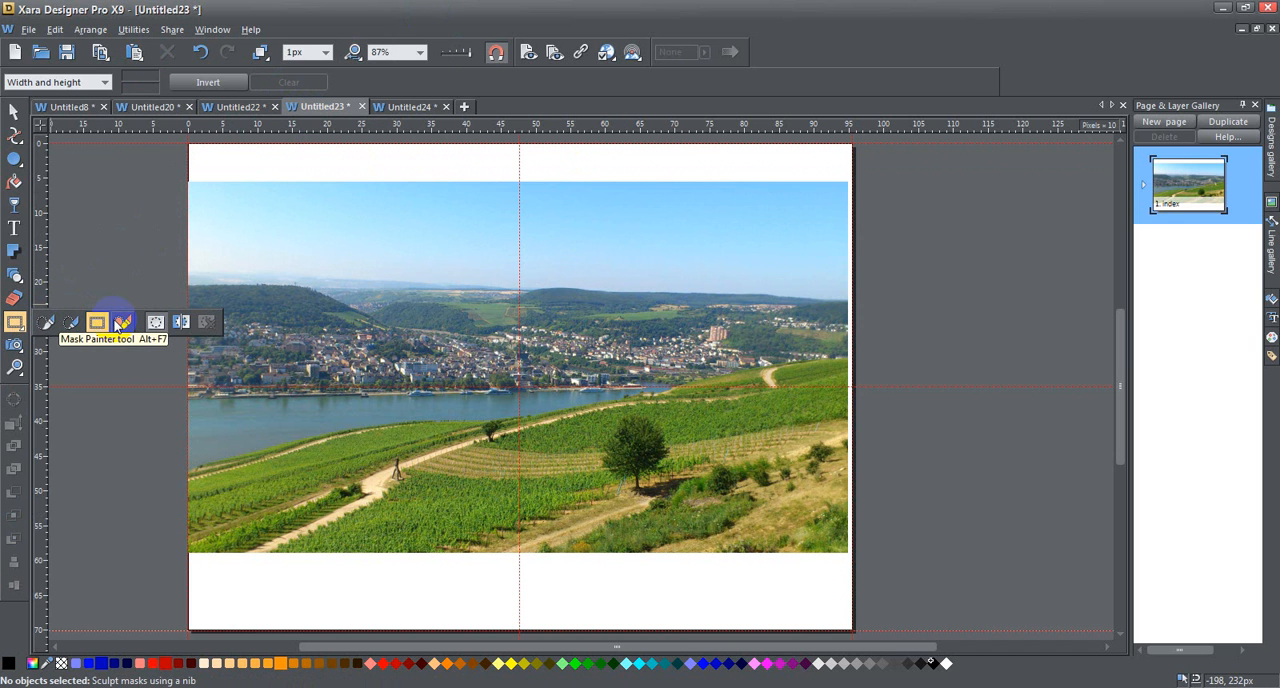
Paint the mask across the vineyard slope and along the photo's bottom edge
click(124, 321)
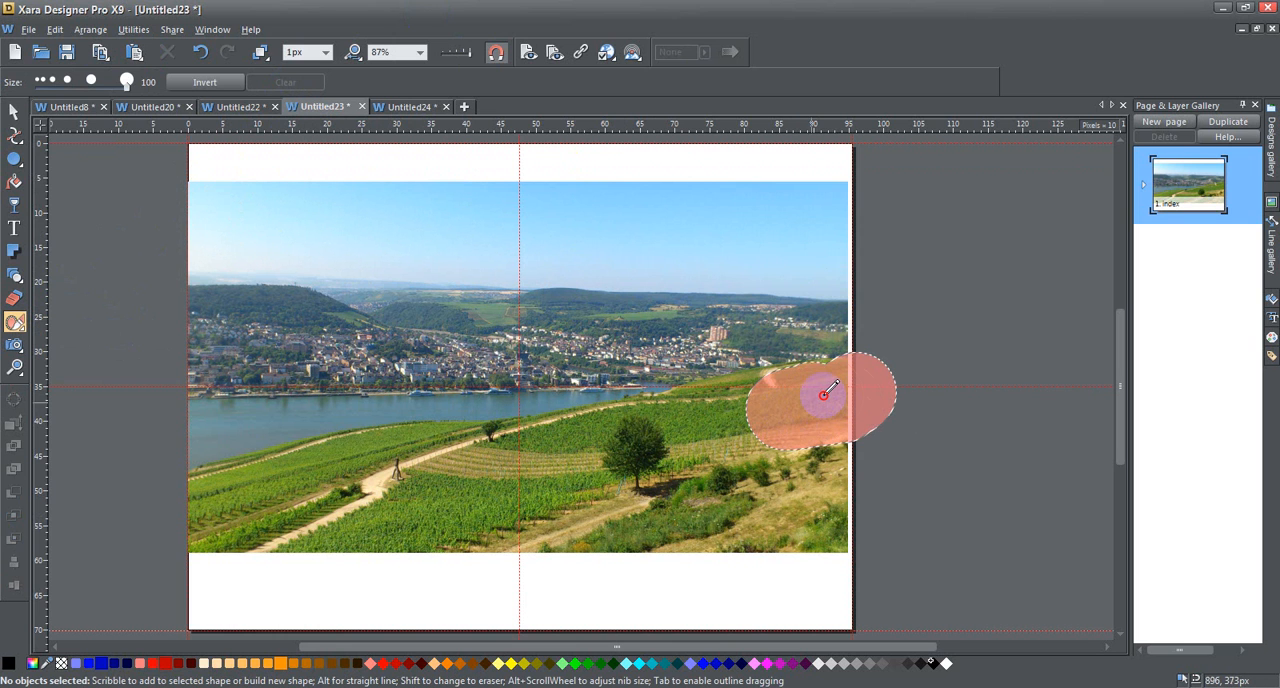
drag(824, 392, 666, 430)
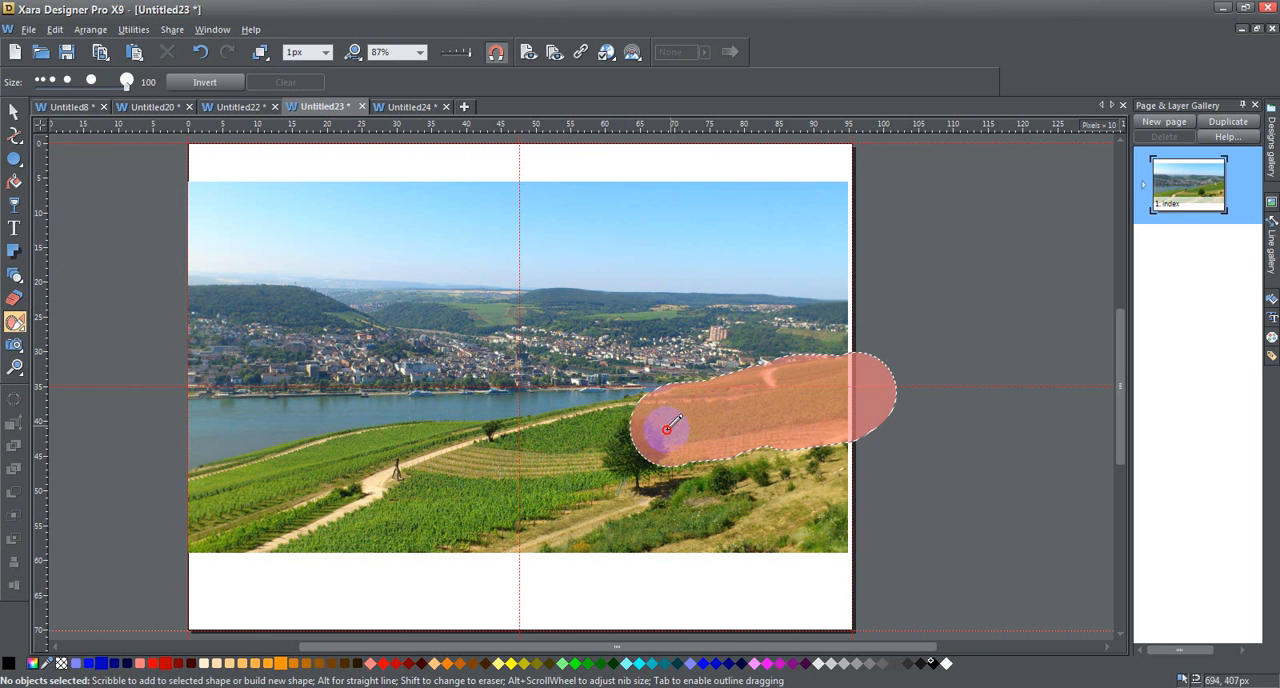
drag(670, 430, 400, 460)
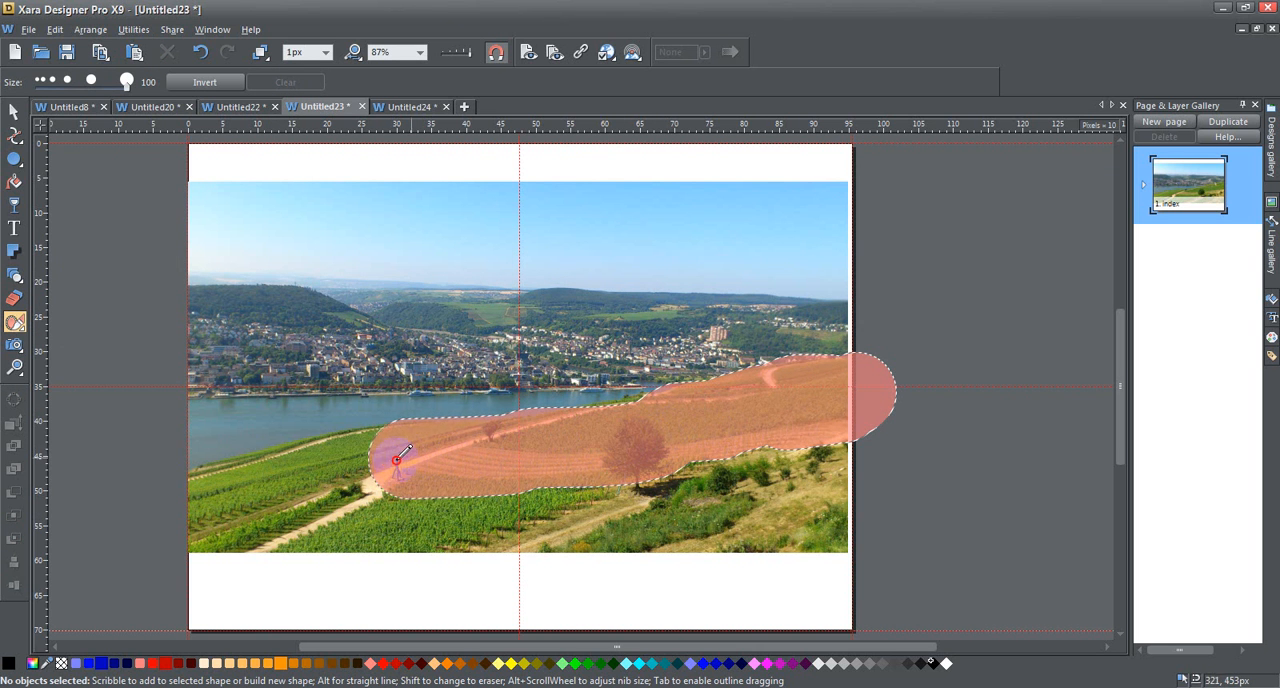
drag(400, 458, 222, 522)
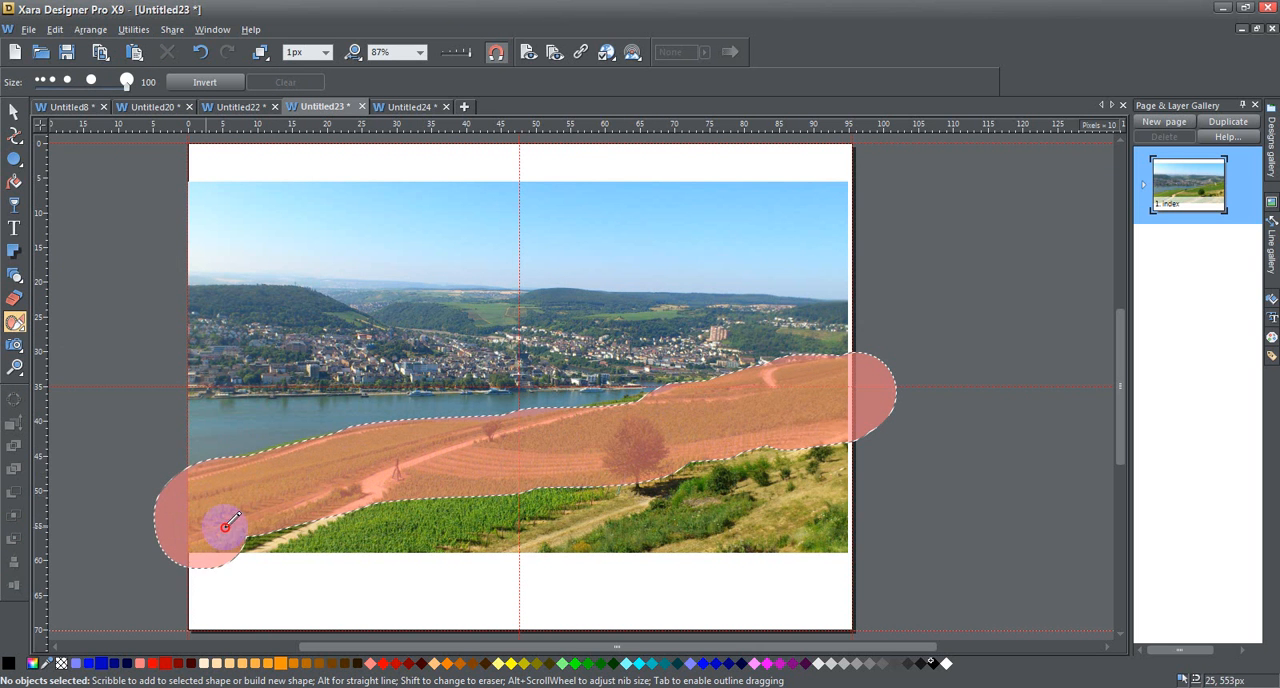
drag(227, 523, 737, 540)
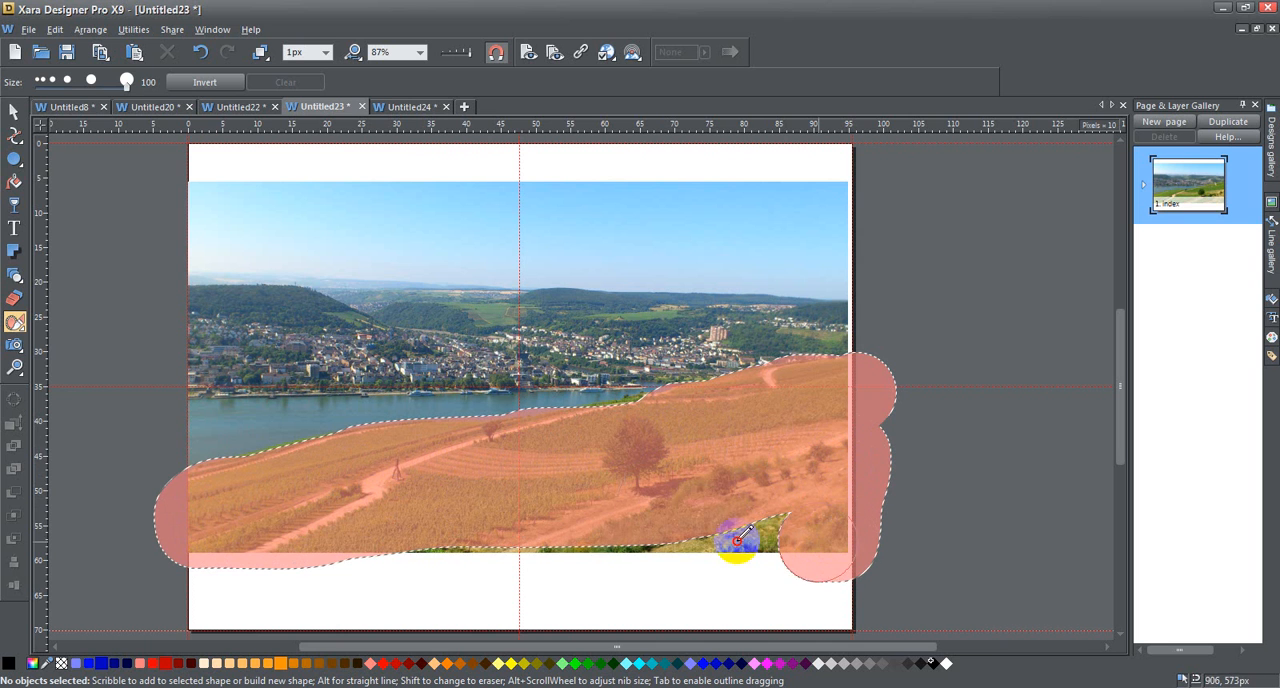
drag(735, 540, 275, 545)
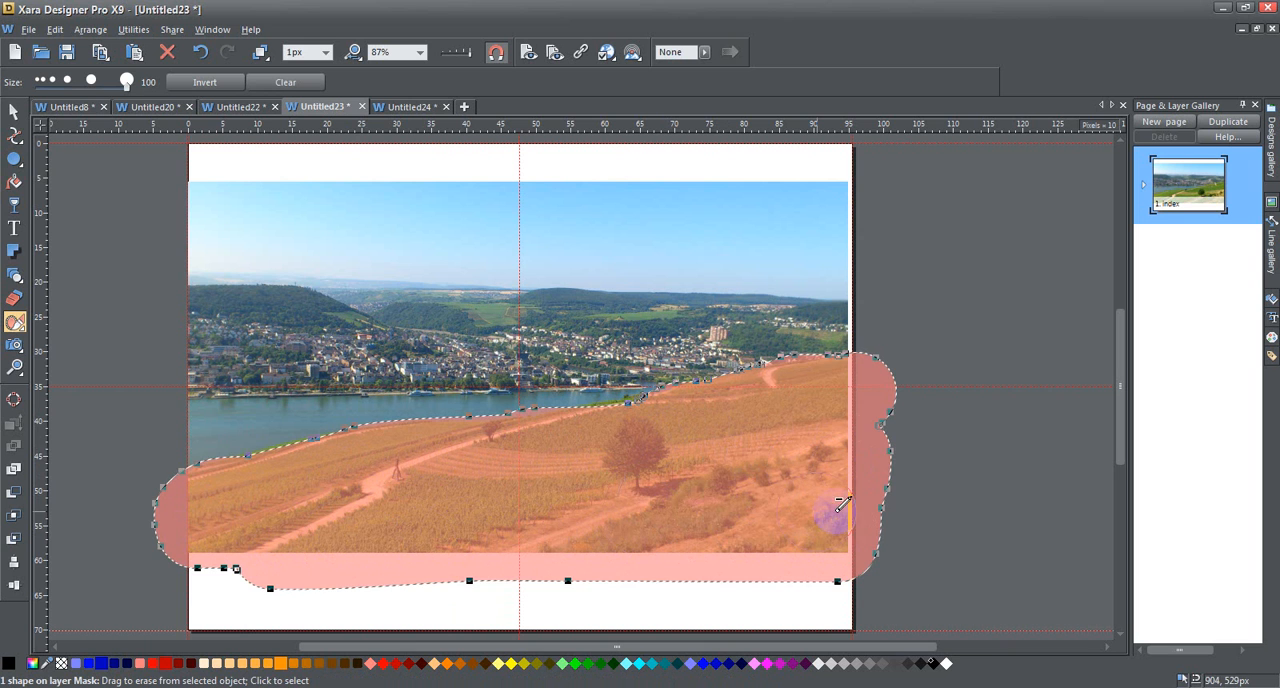
Erase the mask overhanging past the photo's right and bottom edges
drag(840, 510, 900, 400)
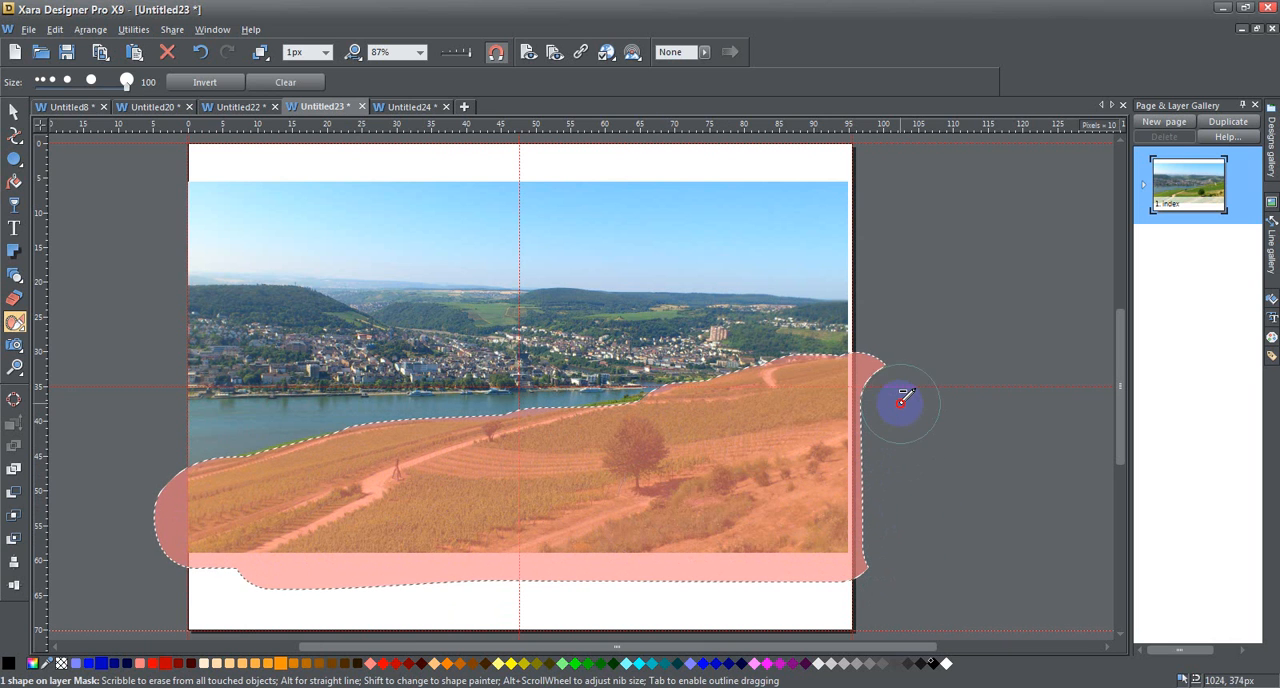
drag(900, 403, 880, 588)
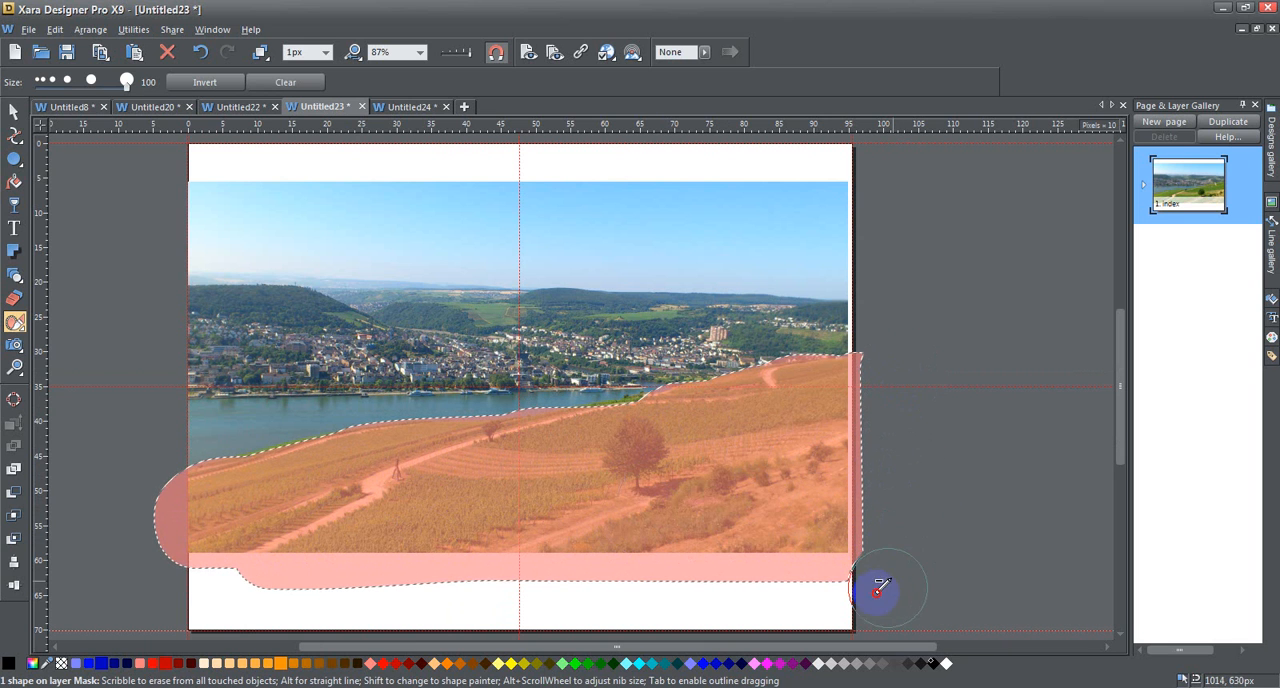
drag(878, 587, 373, 603)
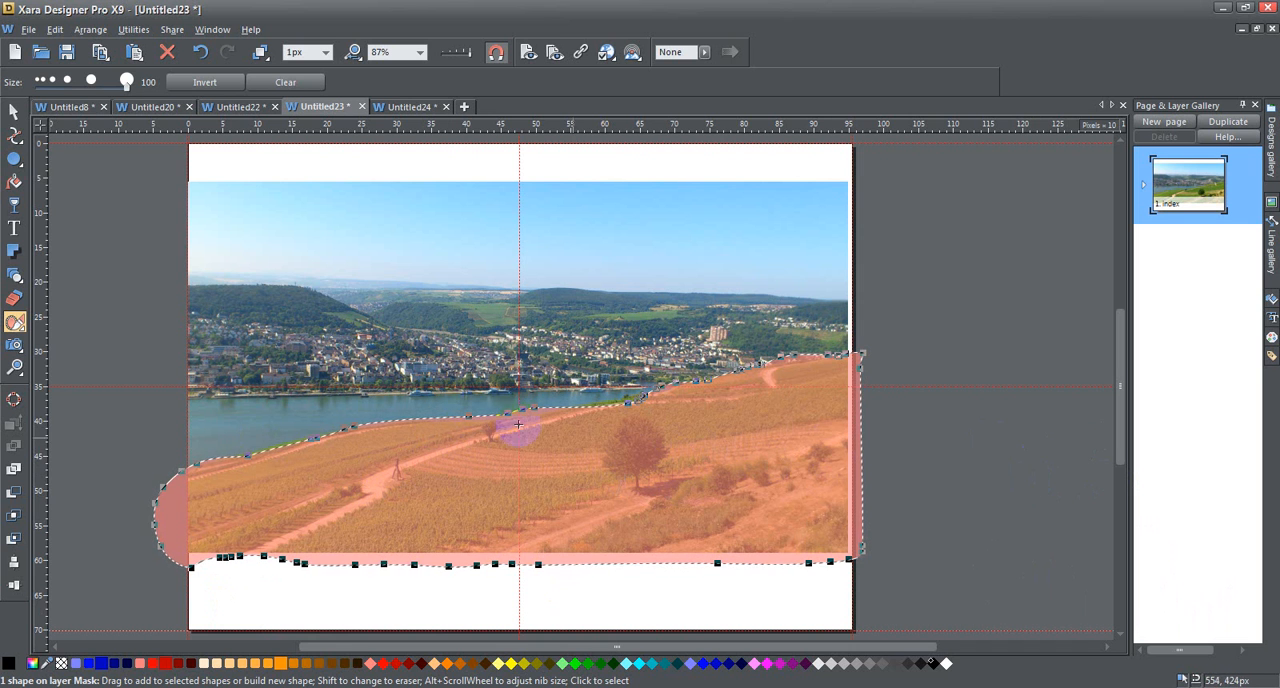
click(15, 322)
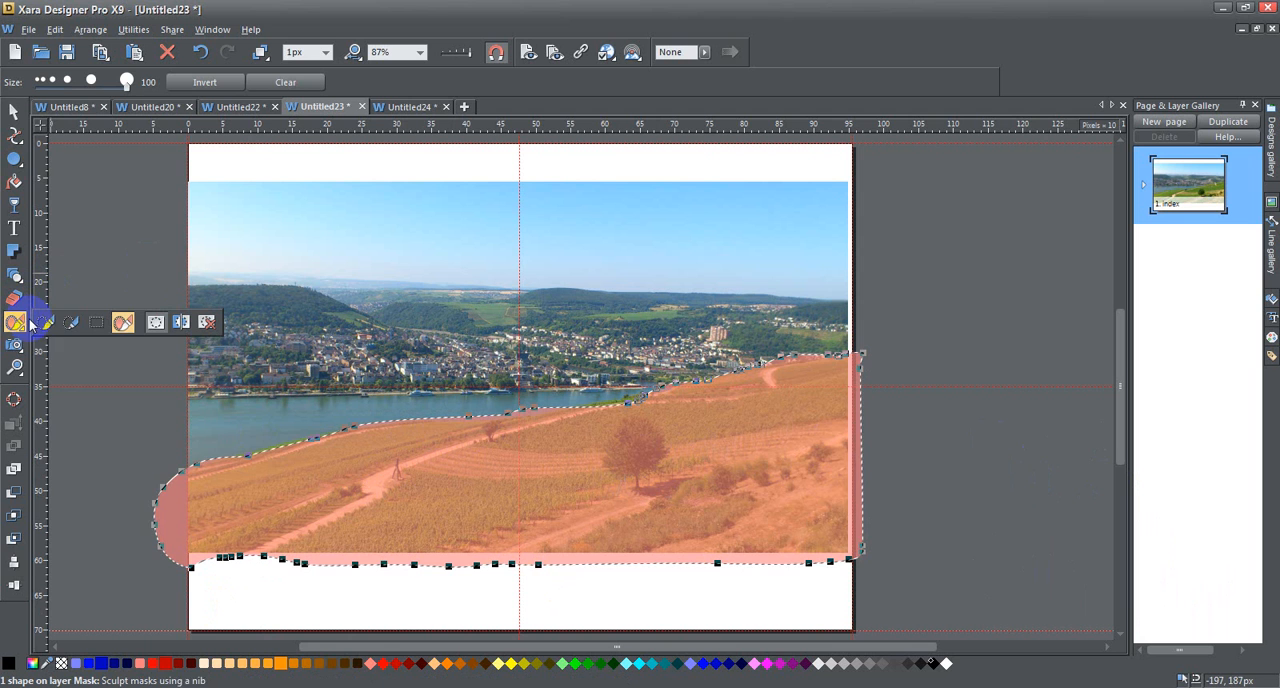
mouse_move(47, 322)
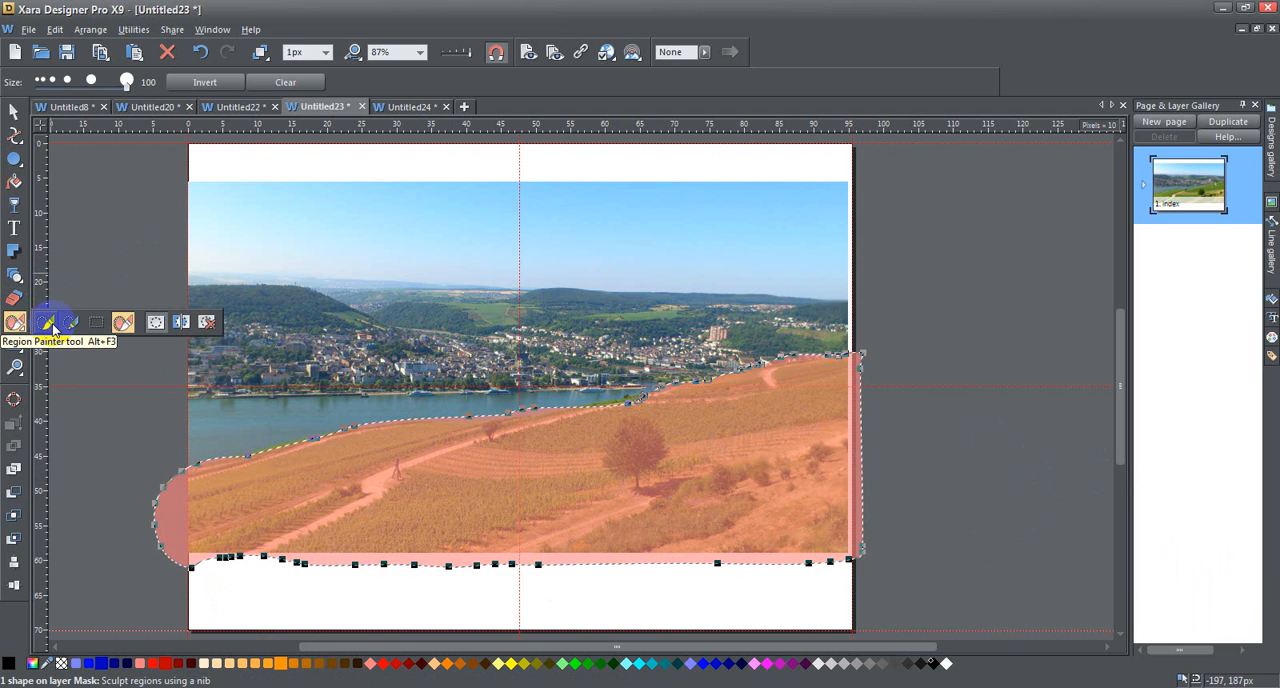
mouse_move(182, 322)
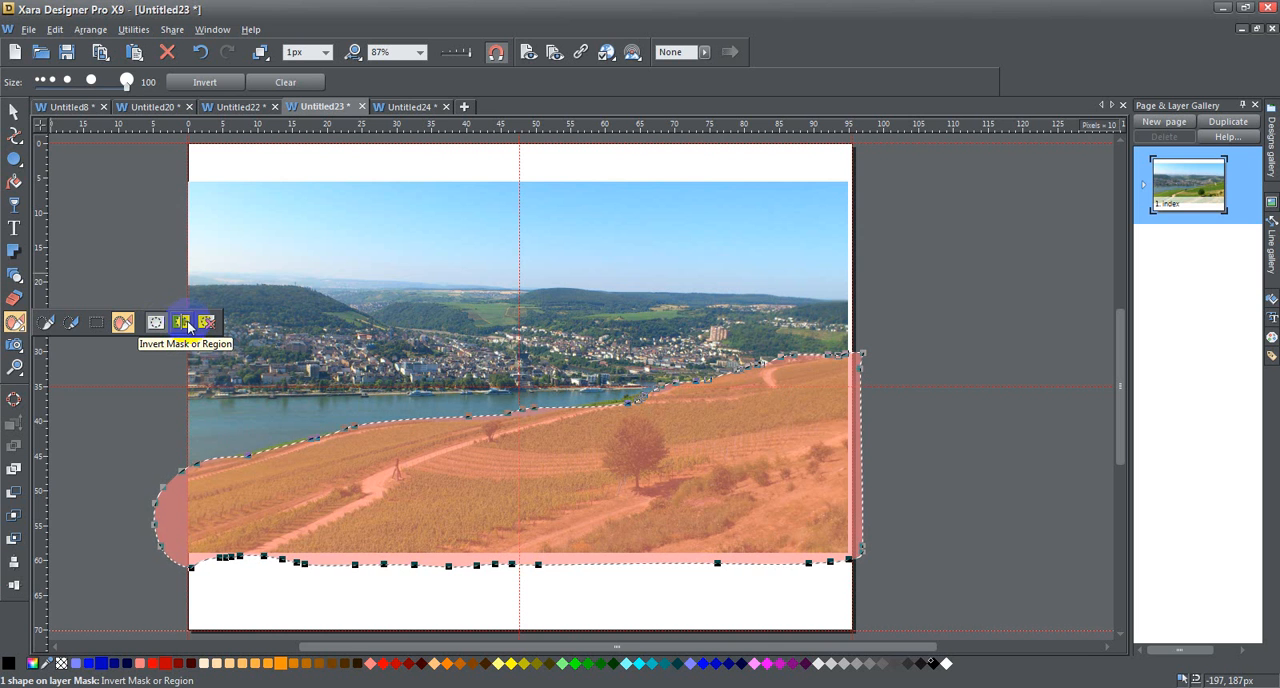
click(182, 322)
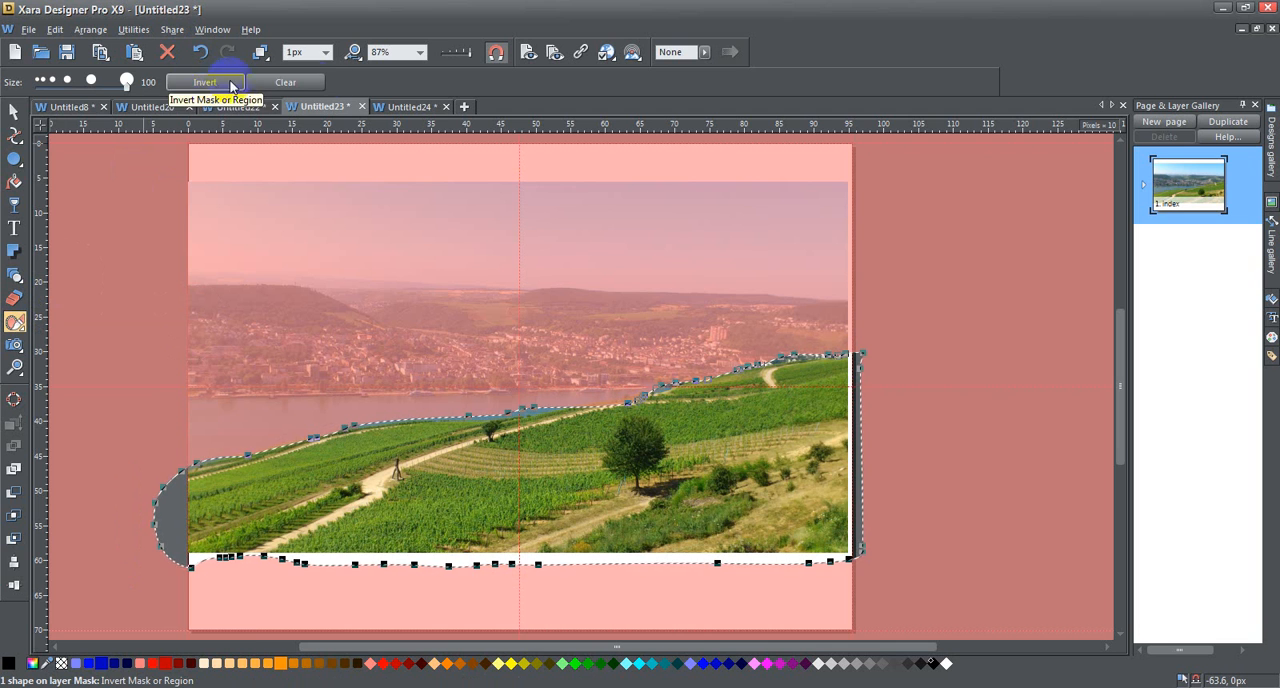
click(205, 82)
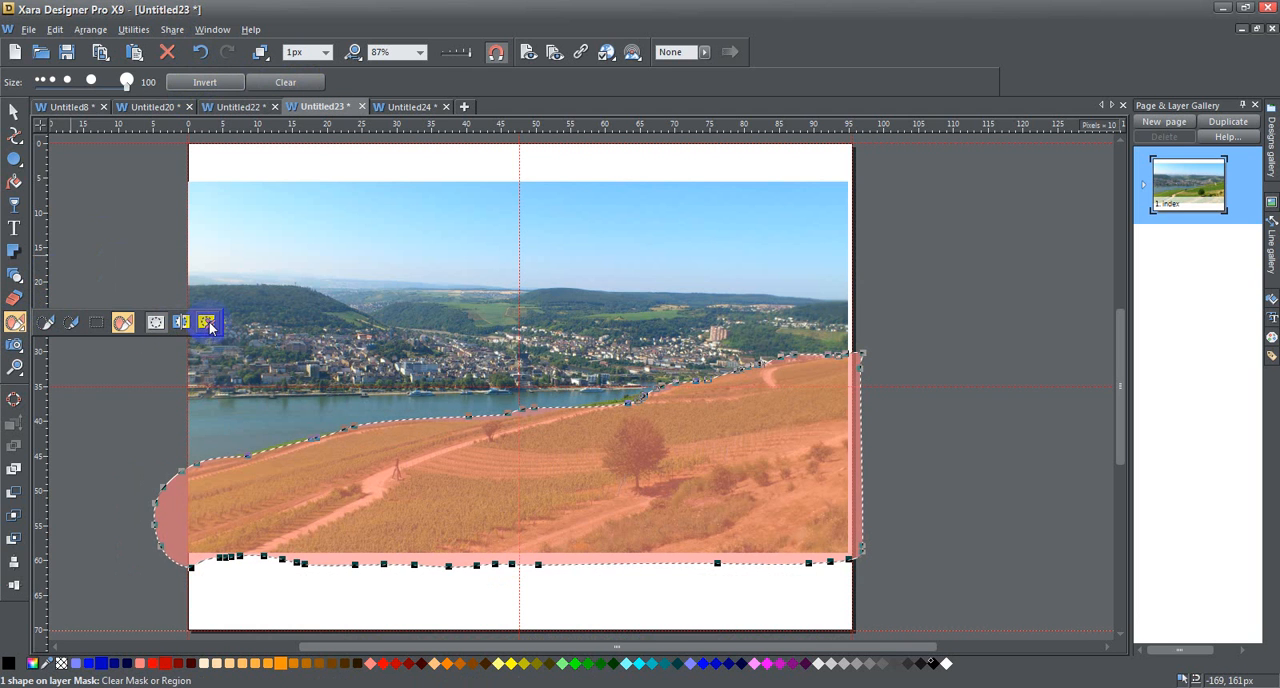
mouse_move(207, 322)
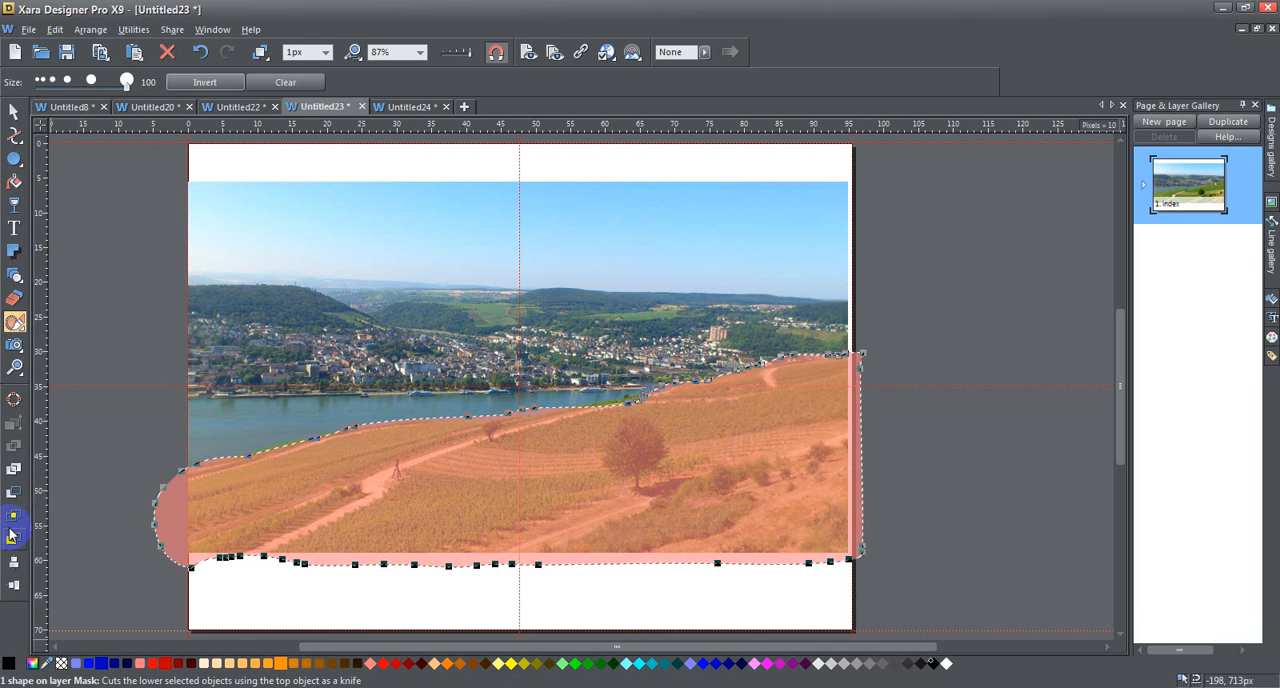
mouse_move(661, 404)
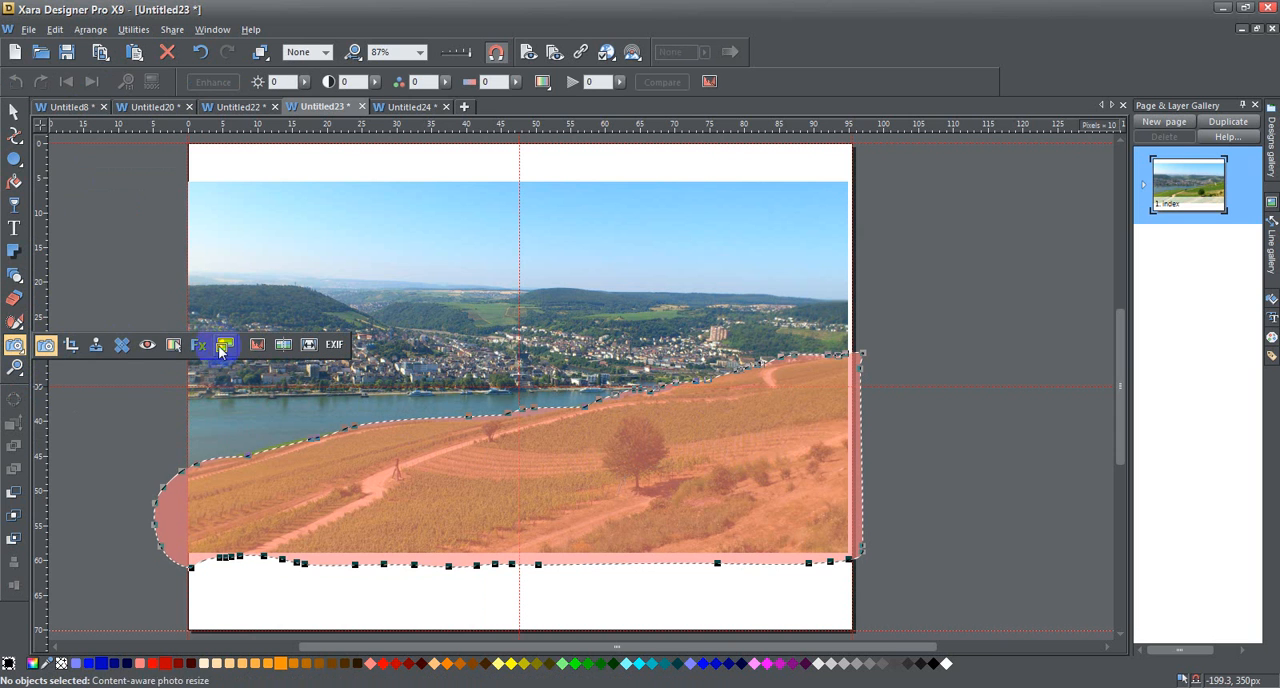
mouse_move(95, 345)
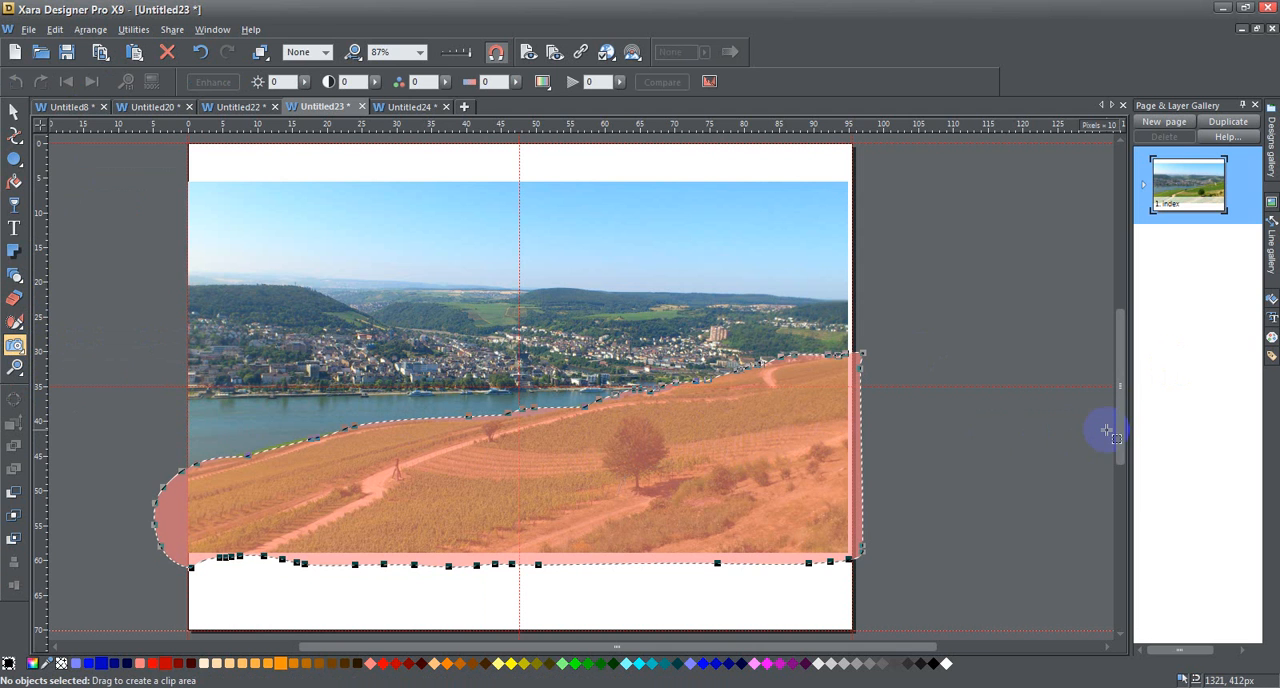
mouse_move(740, 500)
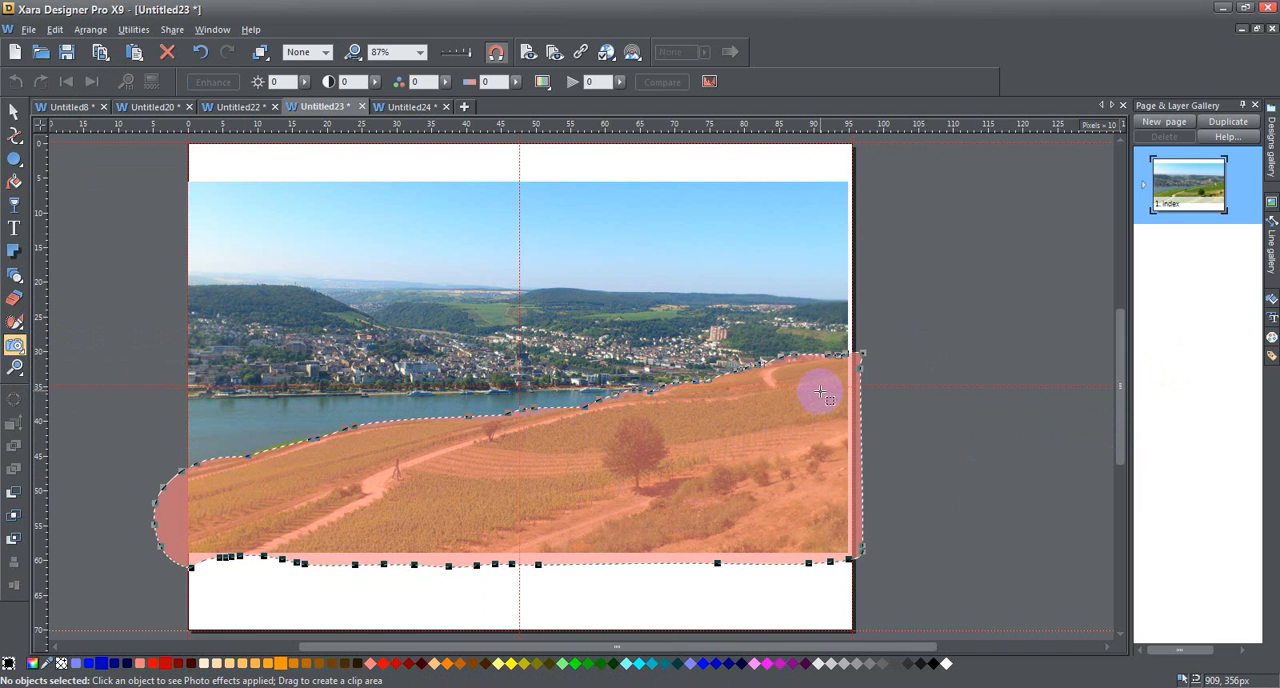
mouse_move(643, 407)
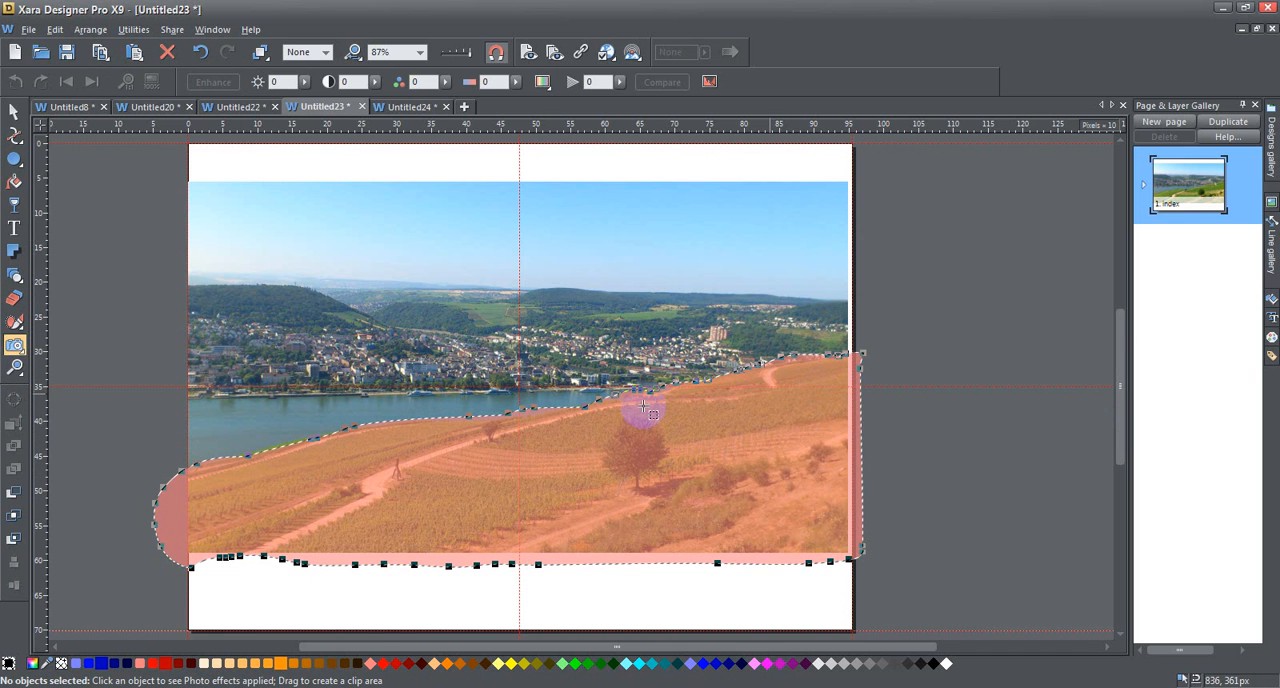
mouse_move(670, 493)
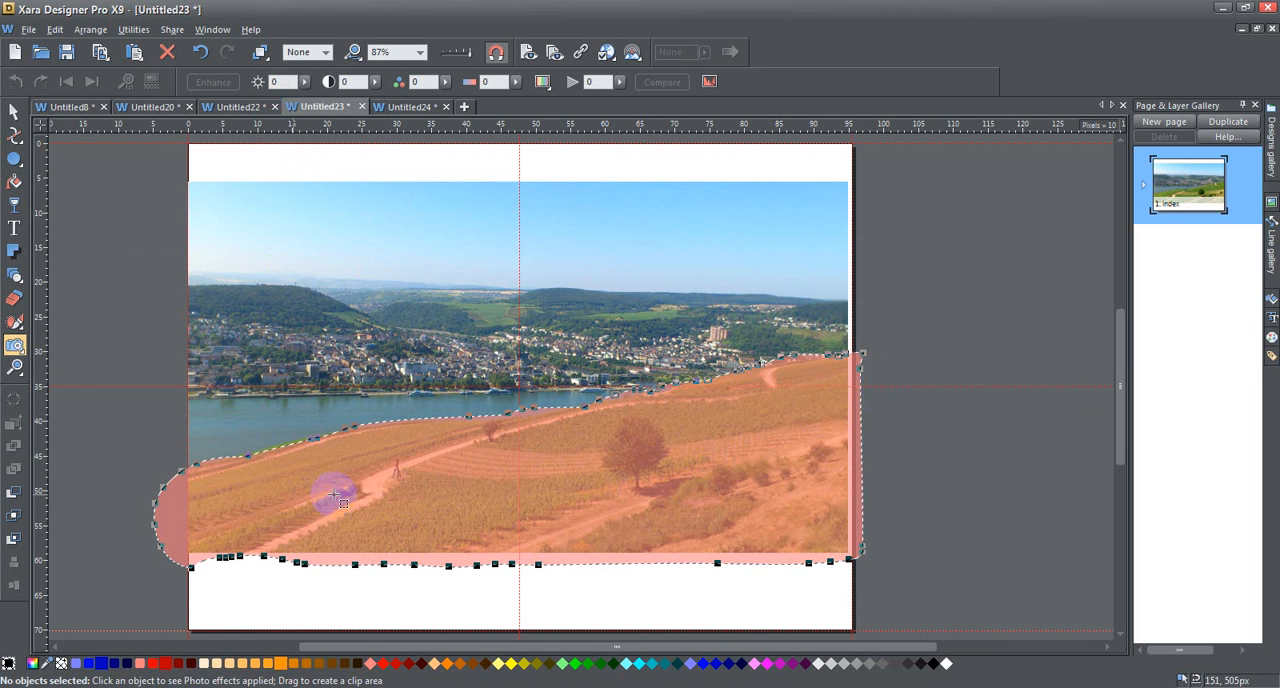
mouse_move(440, 212)
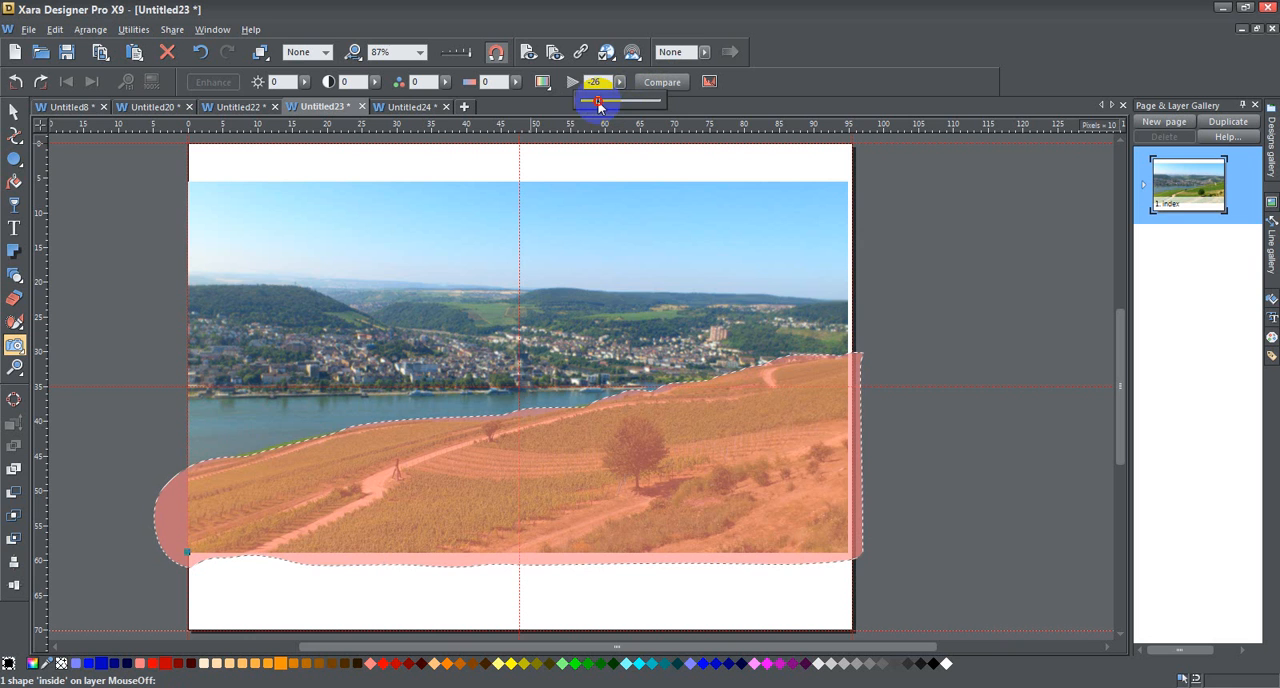
Blur the area outside the mask to -100, then deselect the photo
drag(600, 99, 557, 108)
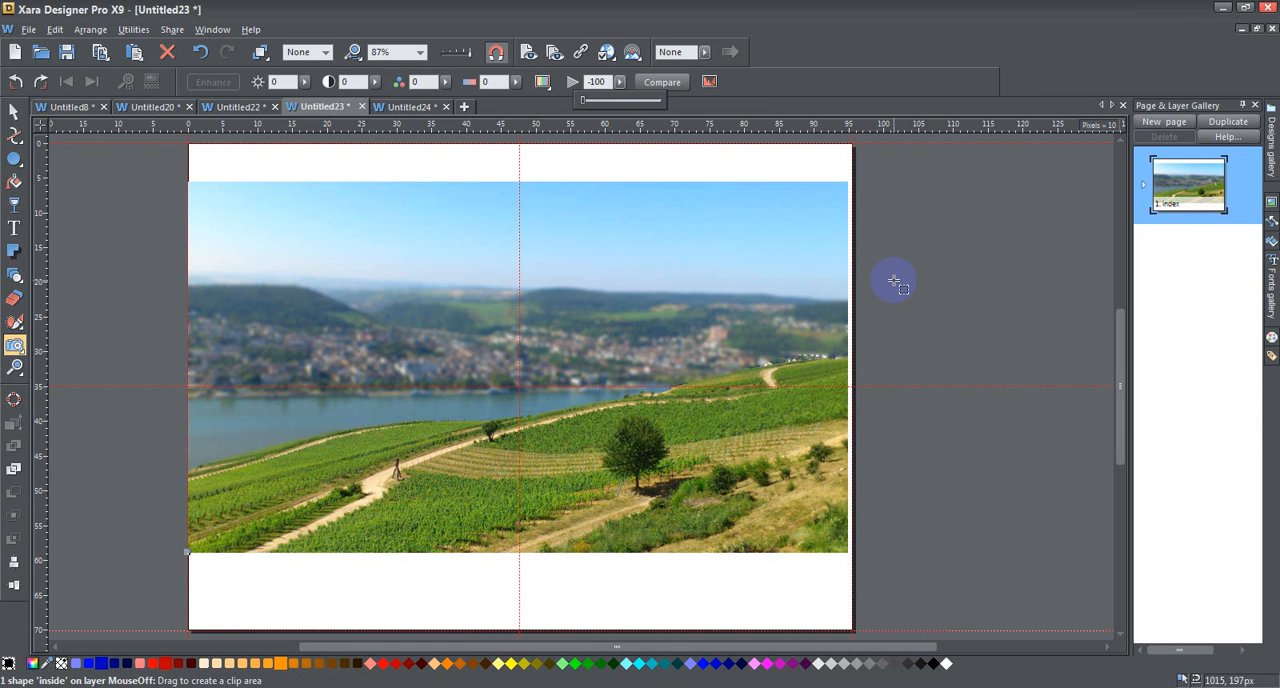
click(237, 106)
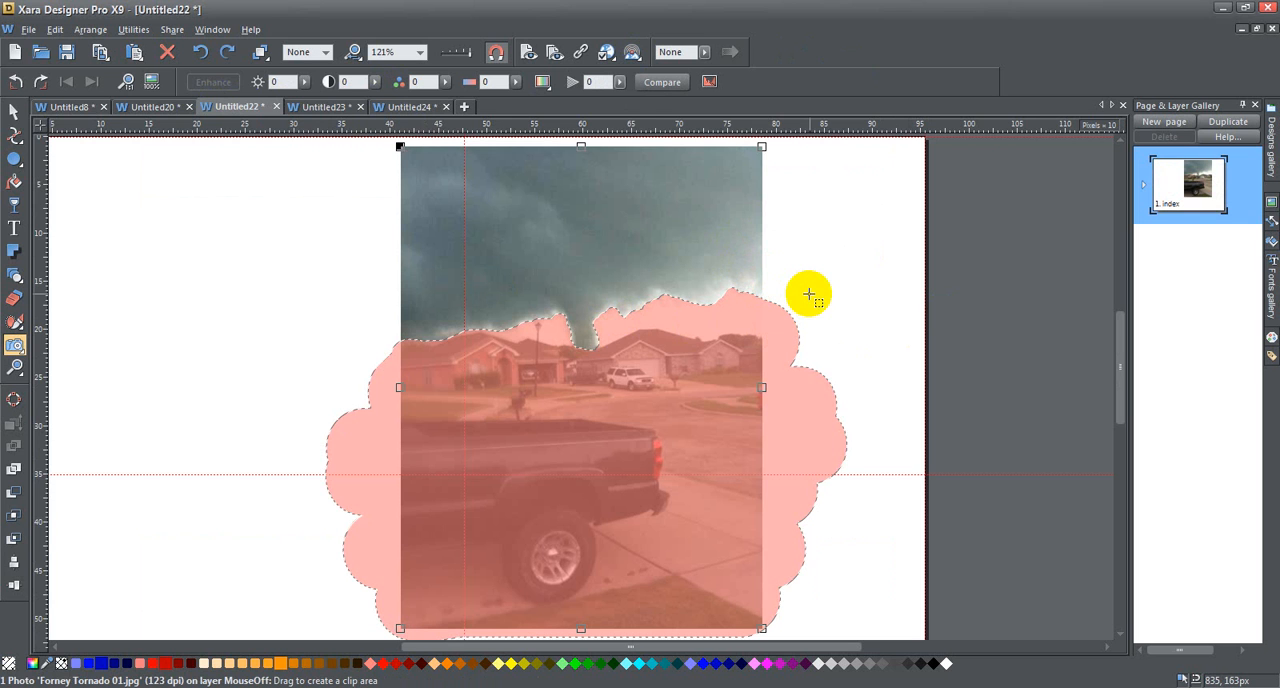
mouse_move(670, 362)
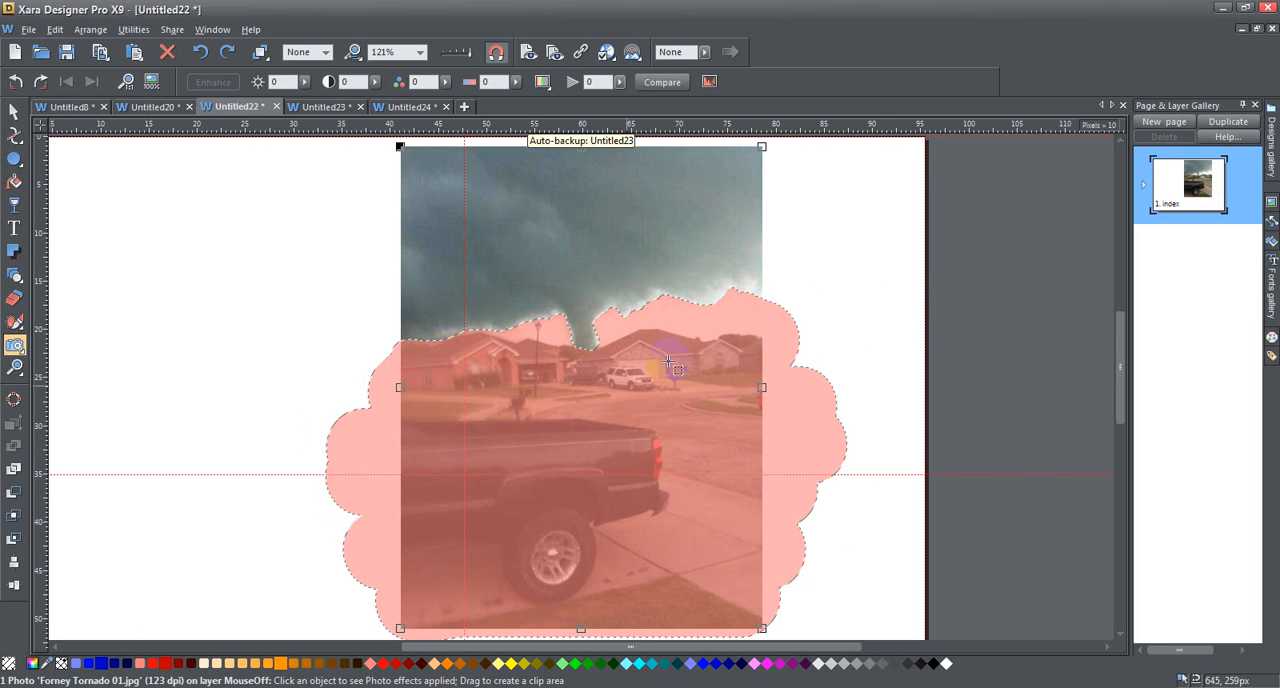
mouse_move(750, 302)
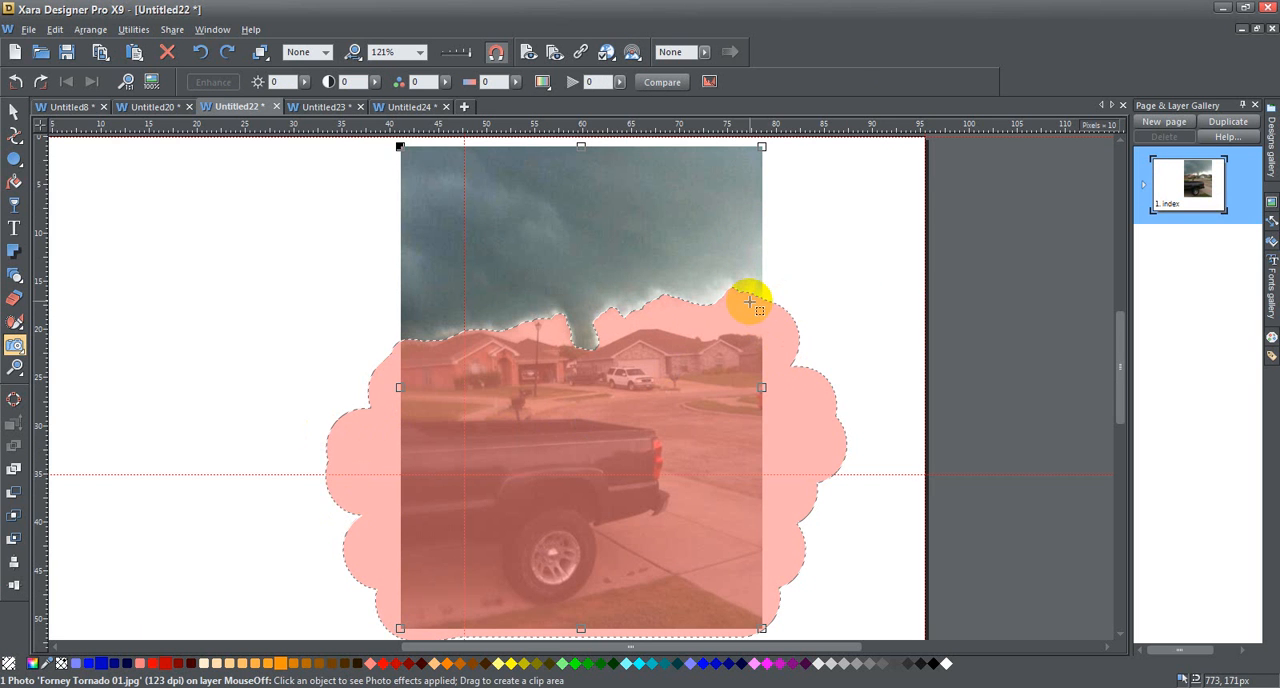
mouse_move(450, 348)
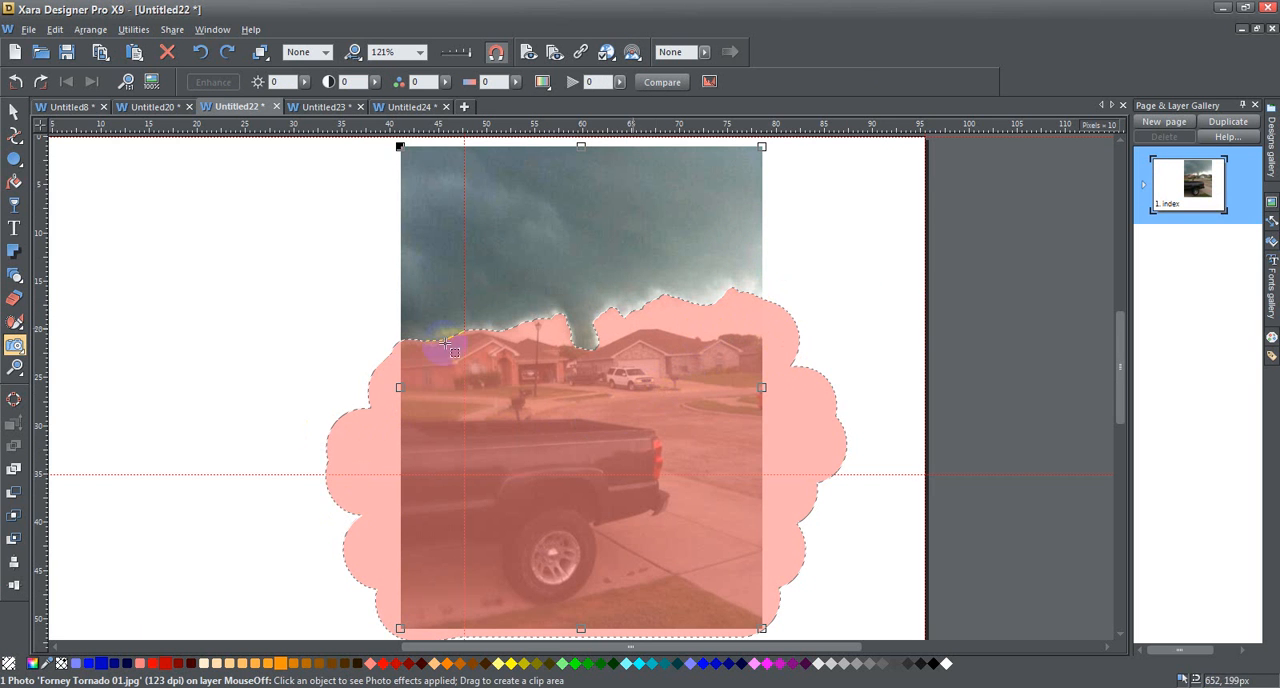
Touch up the tornado photo's mask edge near the rooftops
click(15, 321)
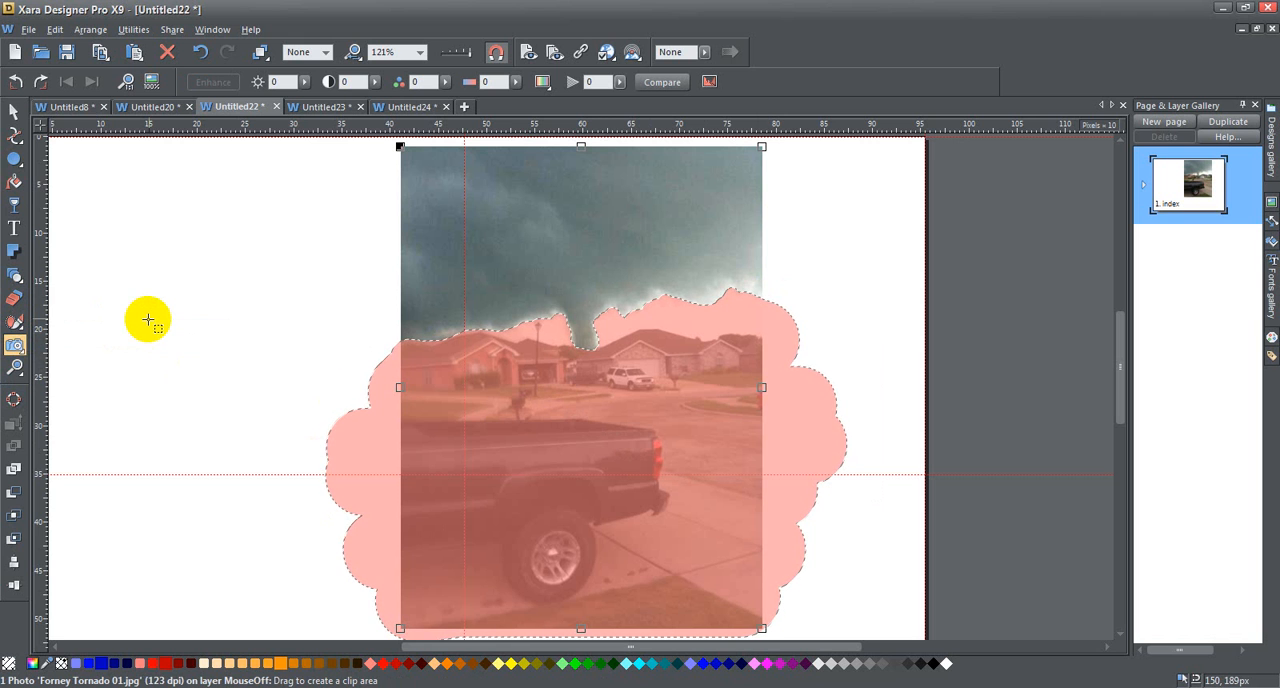
mouse_move(628, 324)
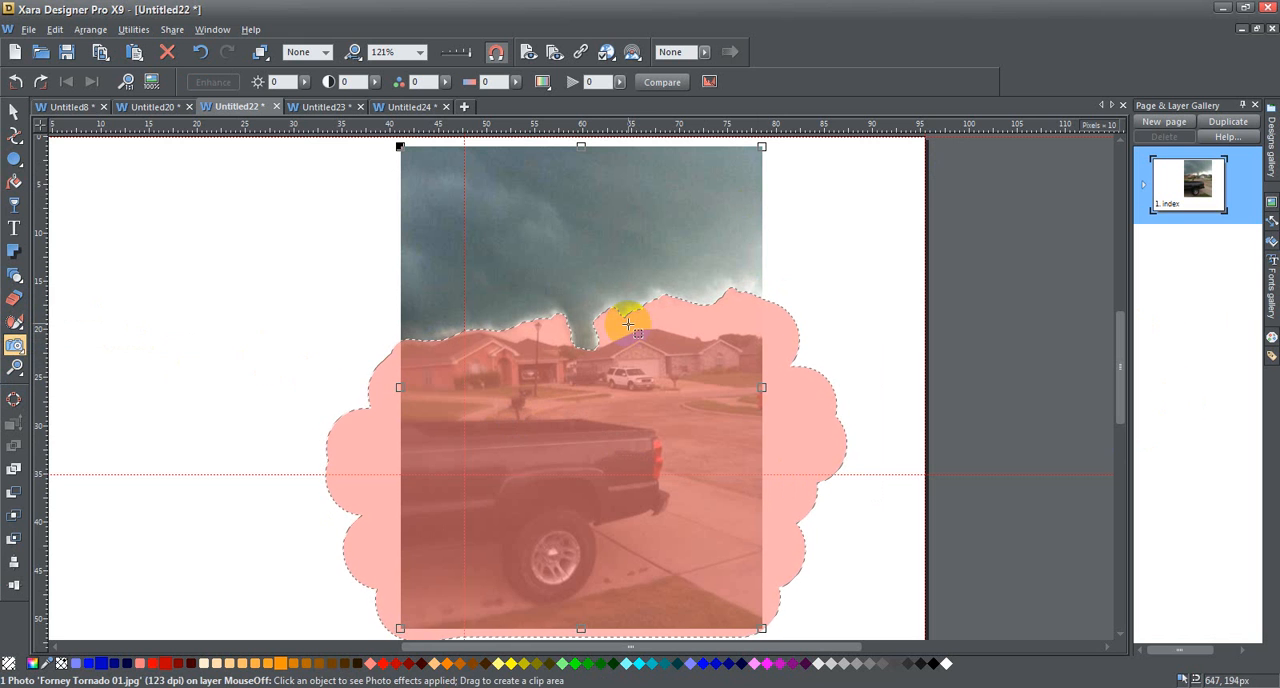
mouse_move(110, 274)
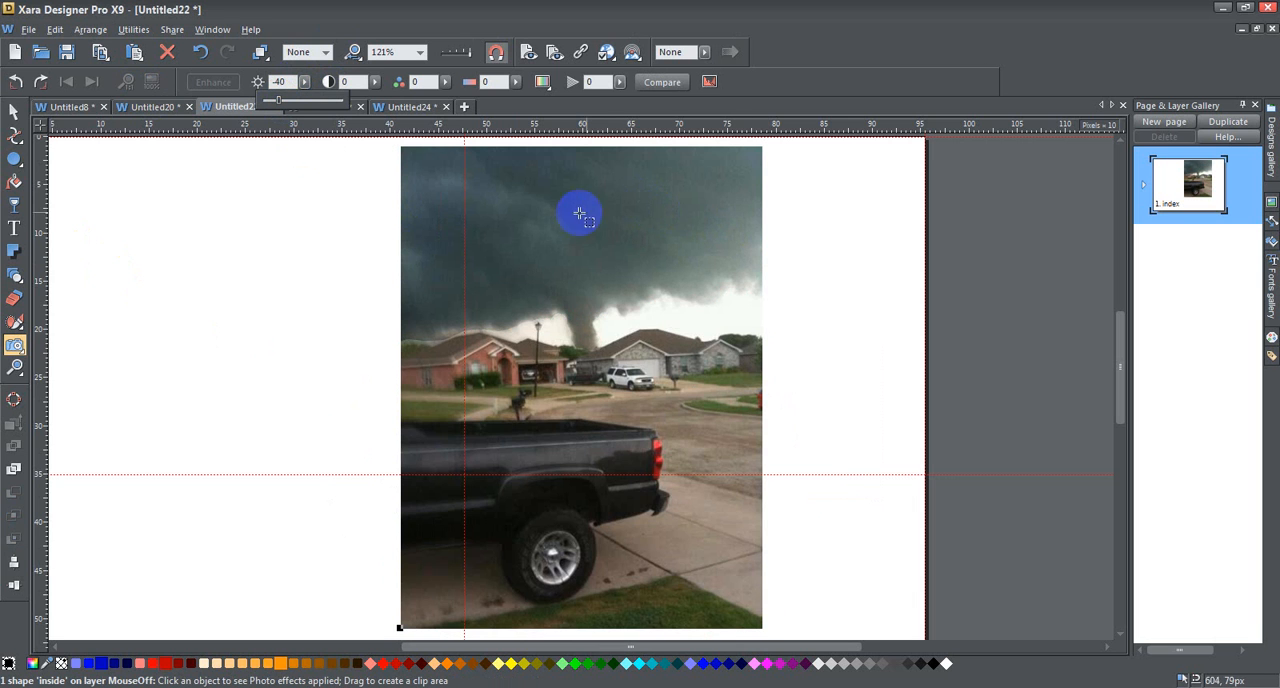
Adjust the tornado photo's edge feathering from the Photo Tool bar
click(662, 82)
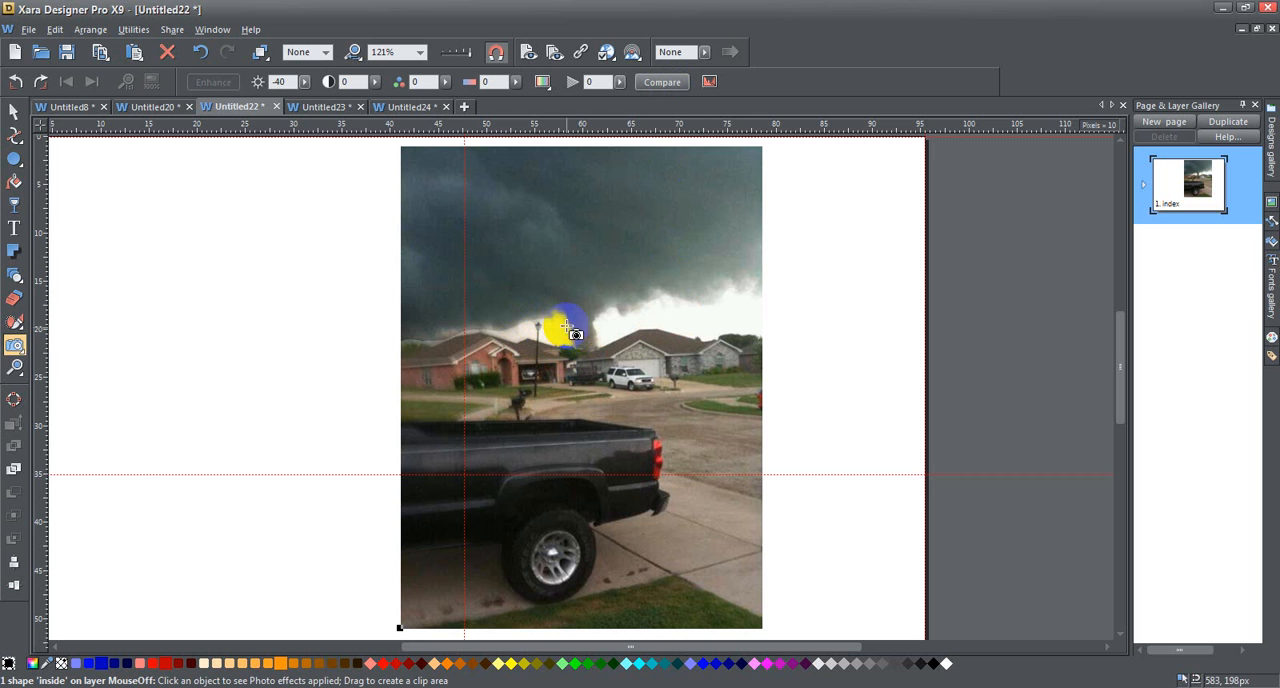
mouse_move(480, 335)
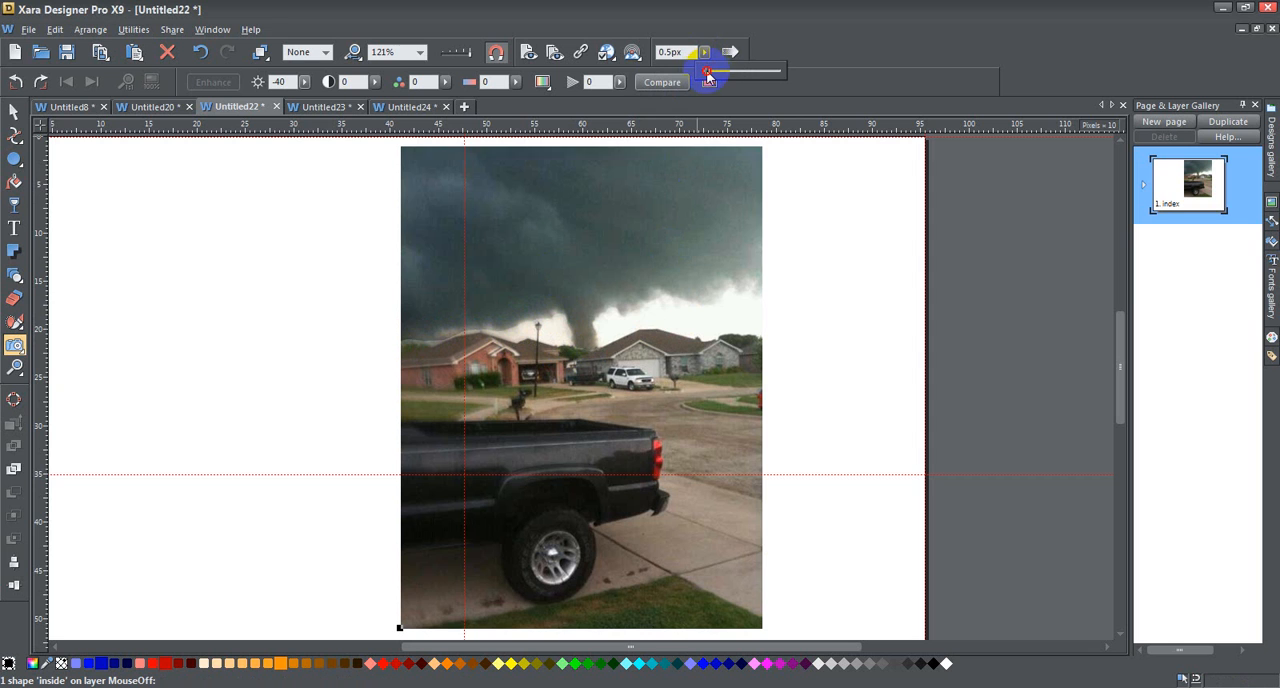
drag(707, 75, 728, 75)
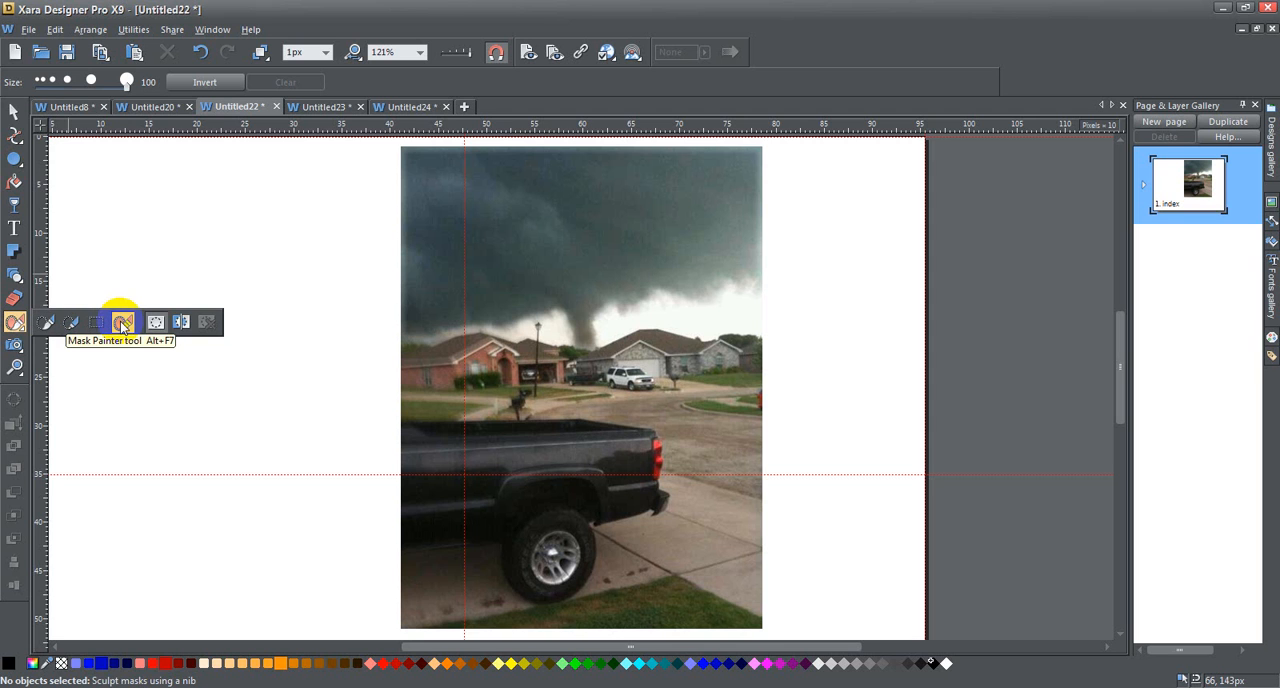
Reselect the mask painting brush to paint a circle left of the tornado photo
click(122, 322)
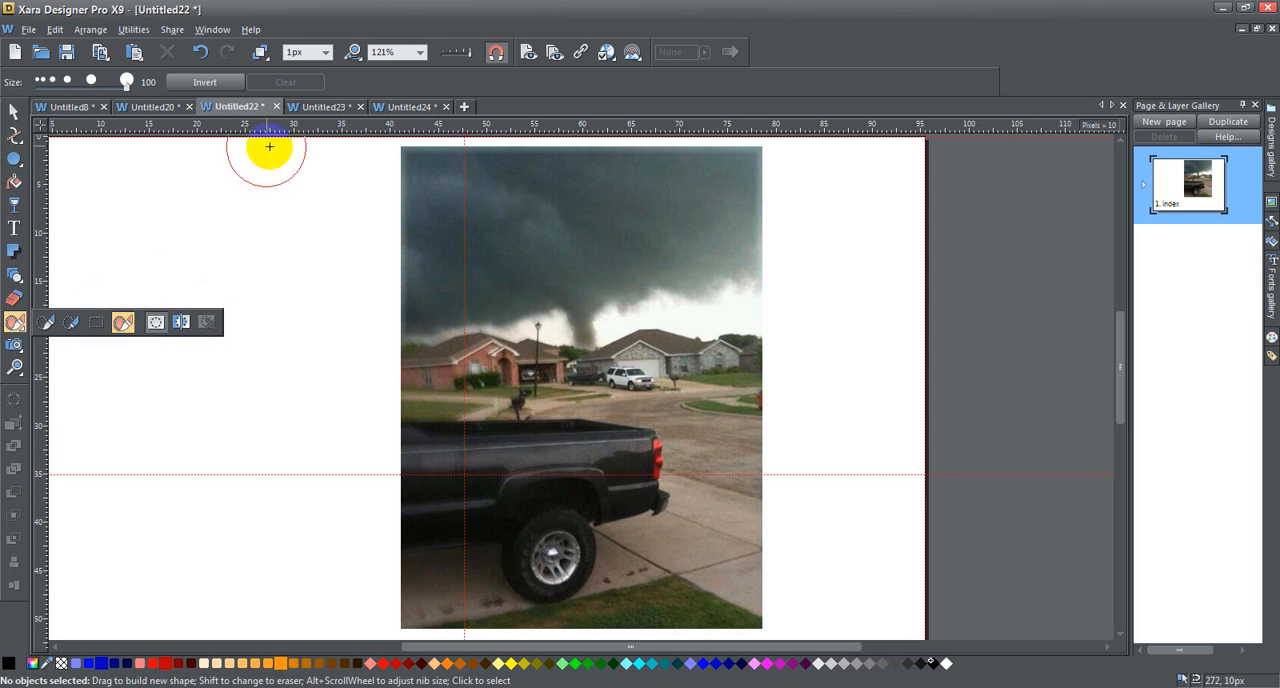
click(14, 111)
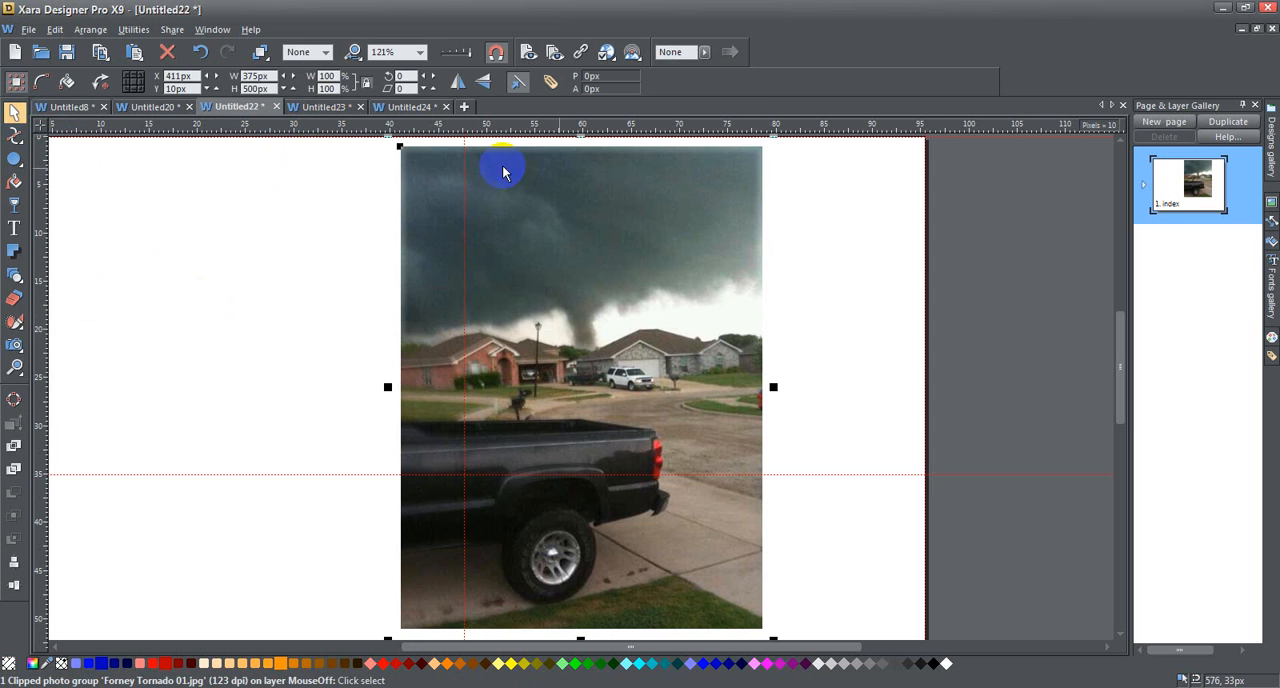
mouse_move(90, 250)
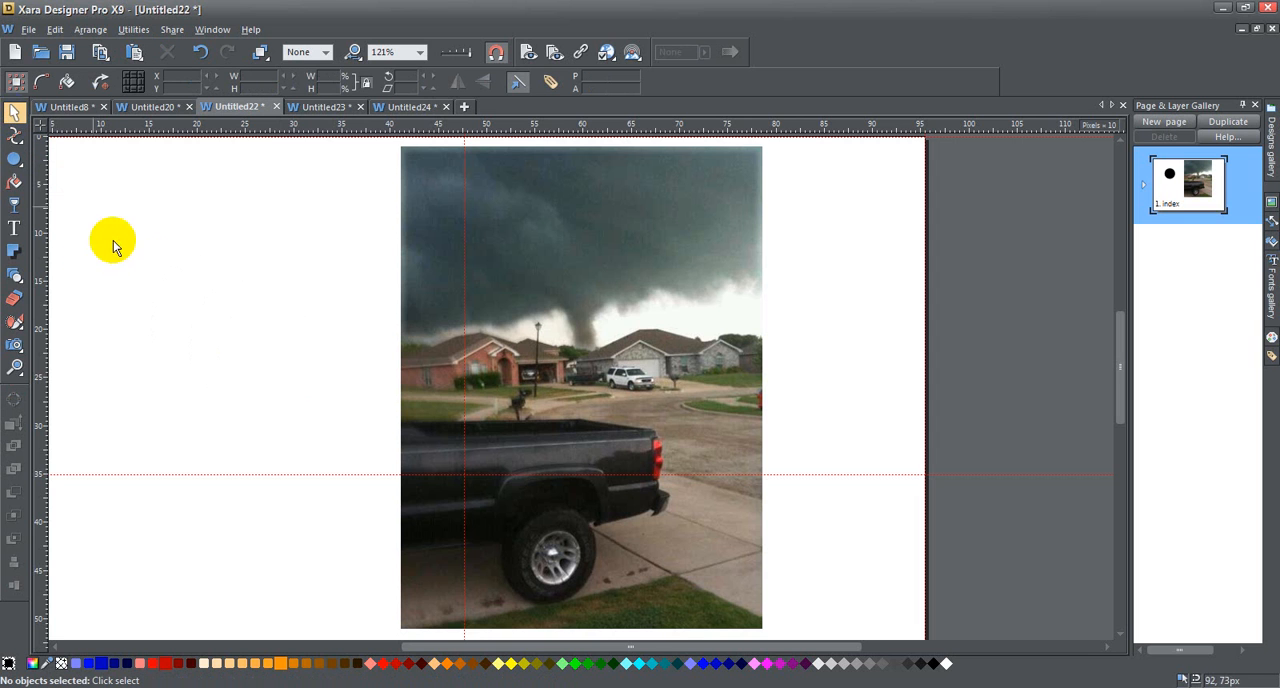
click(15, 343)
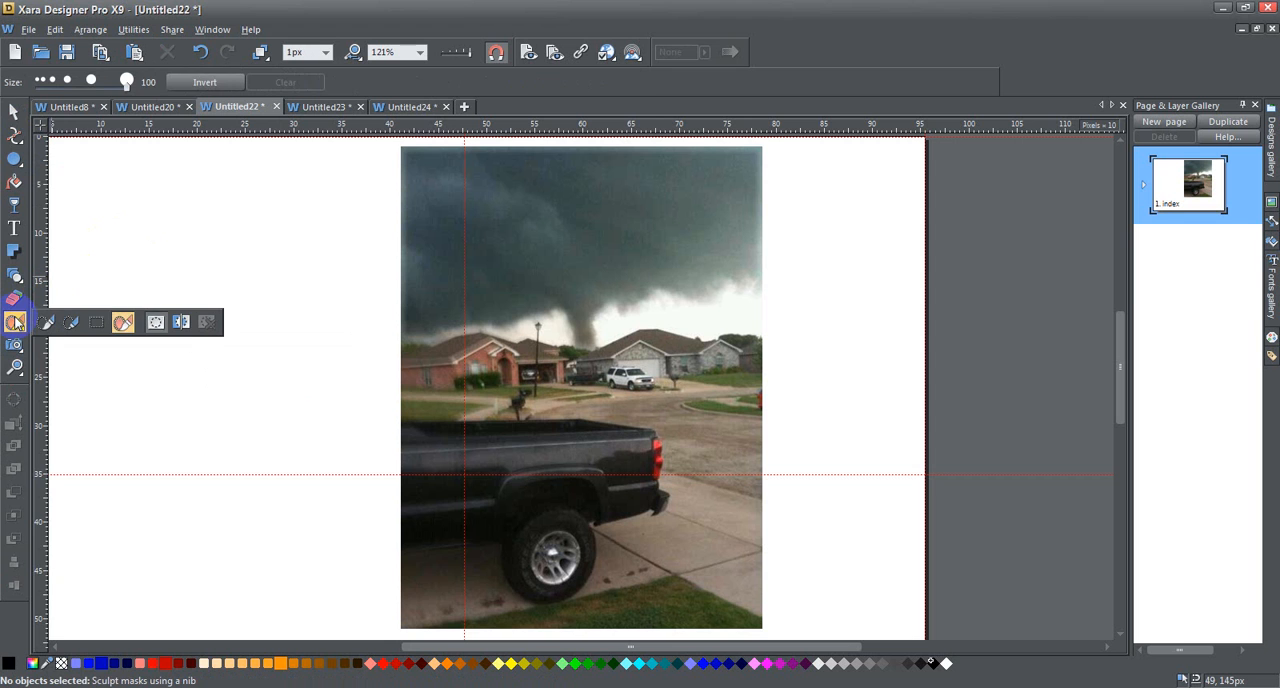
mouse_move(130, 322)
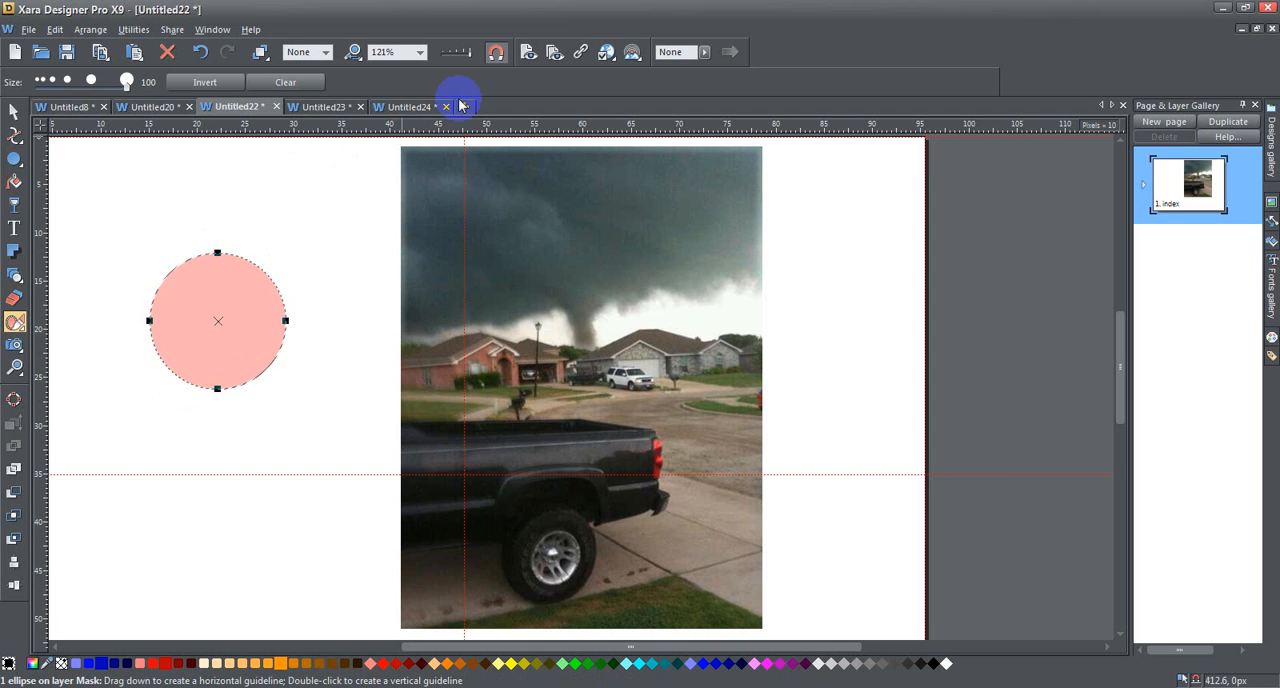
Bring the black balloon shape from Untitled24 into the Untitled23 landscape document
click(408, 106)
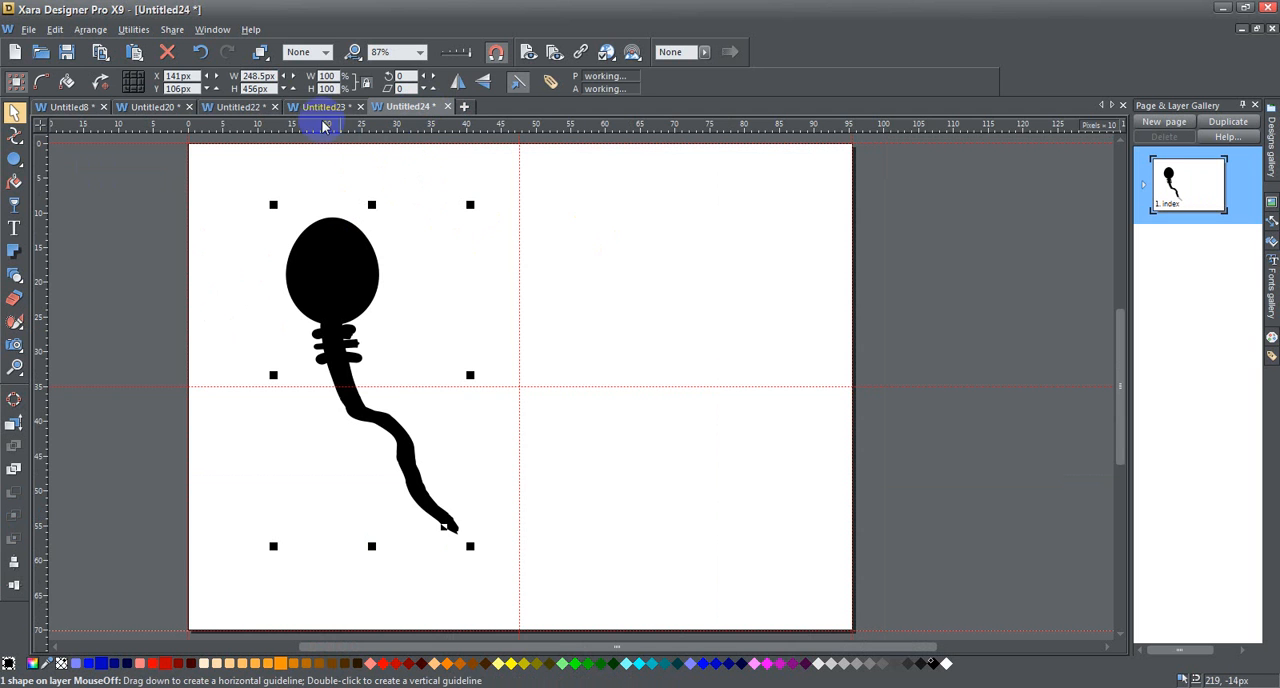
click(320, 106)
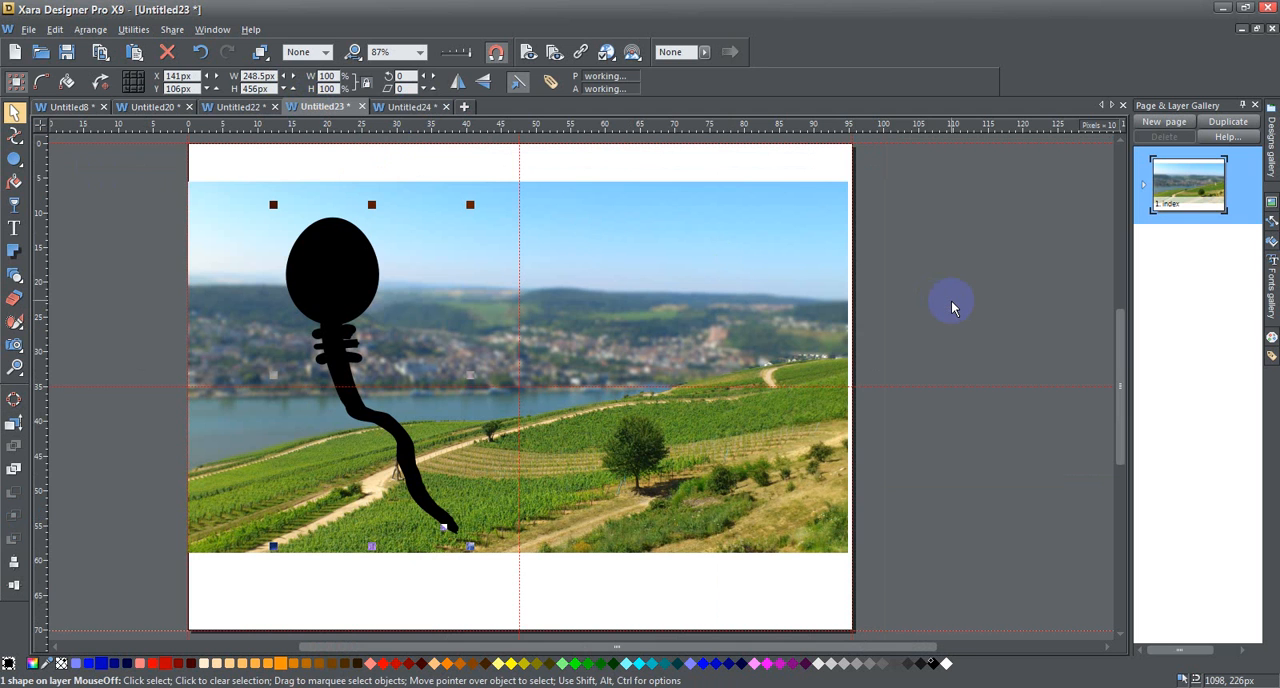
click(199, 52)
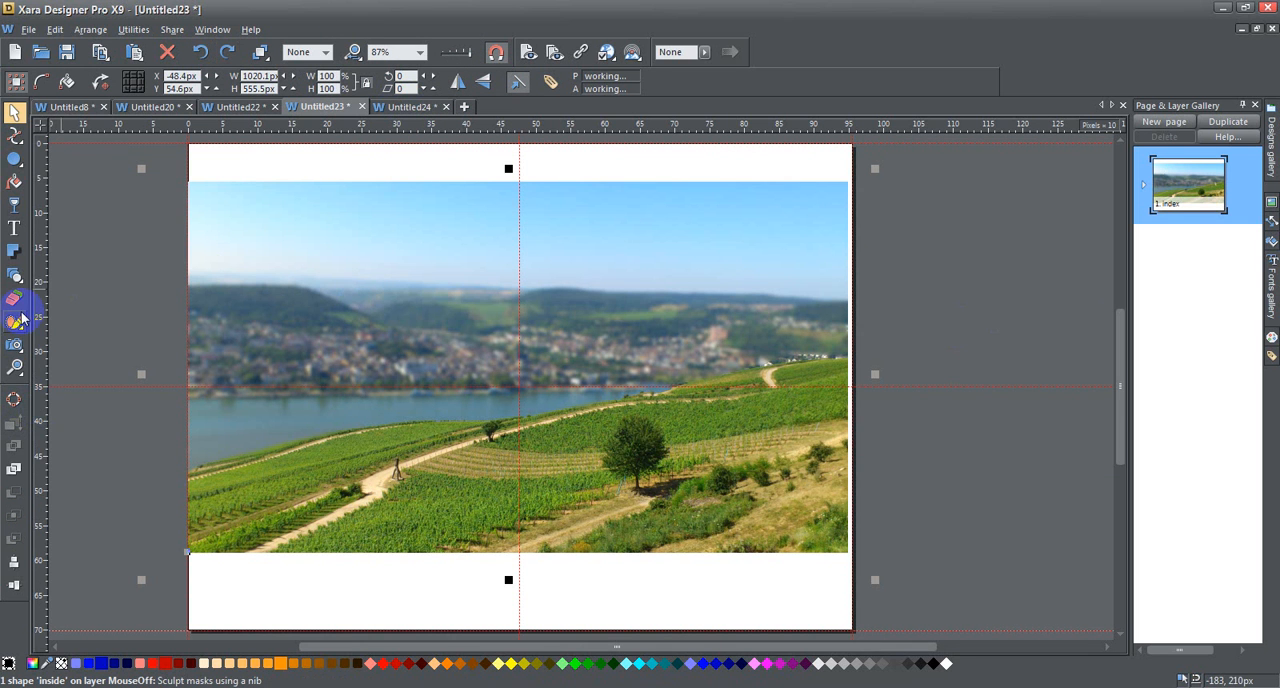
click(15, 322)
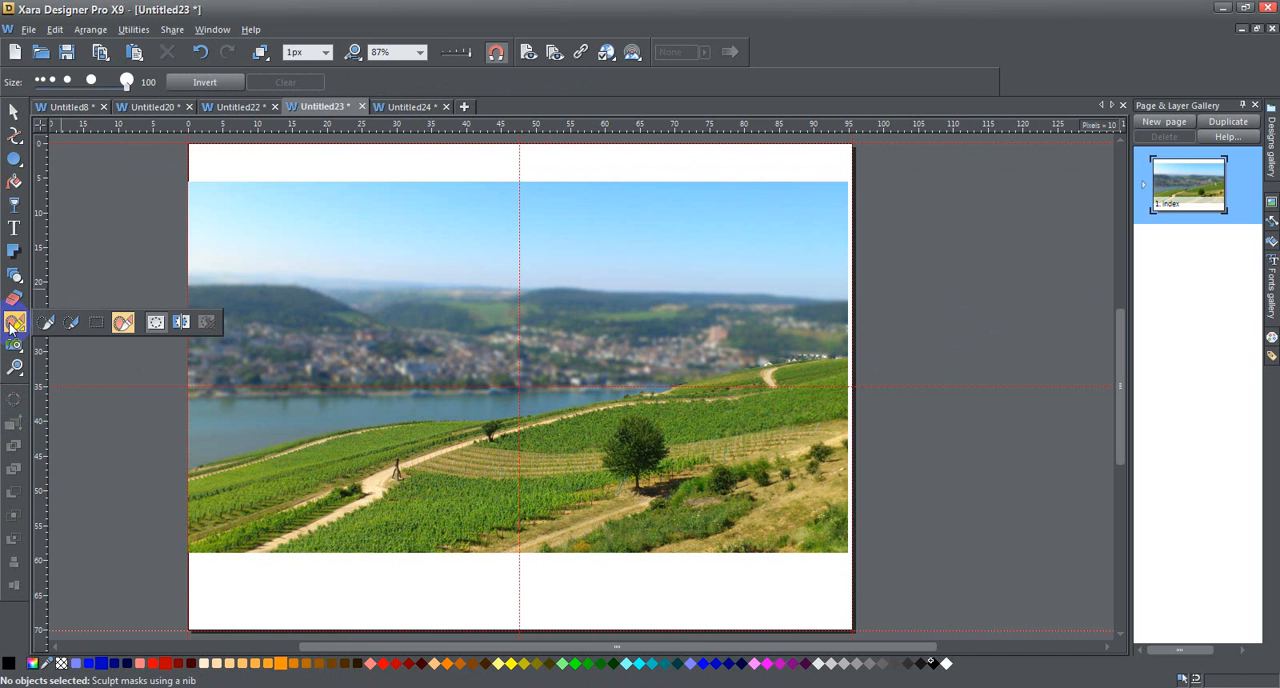
mouse_move(1096, 403)
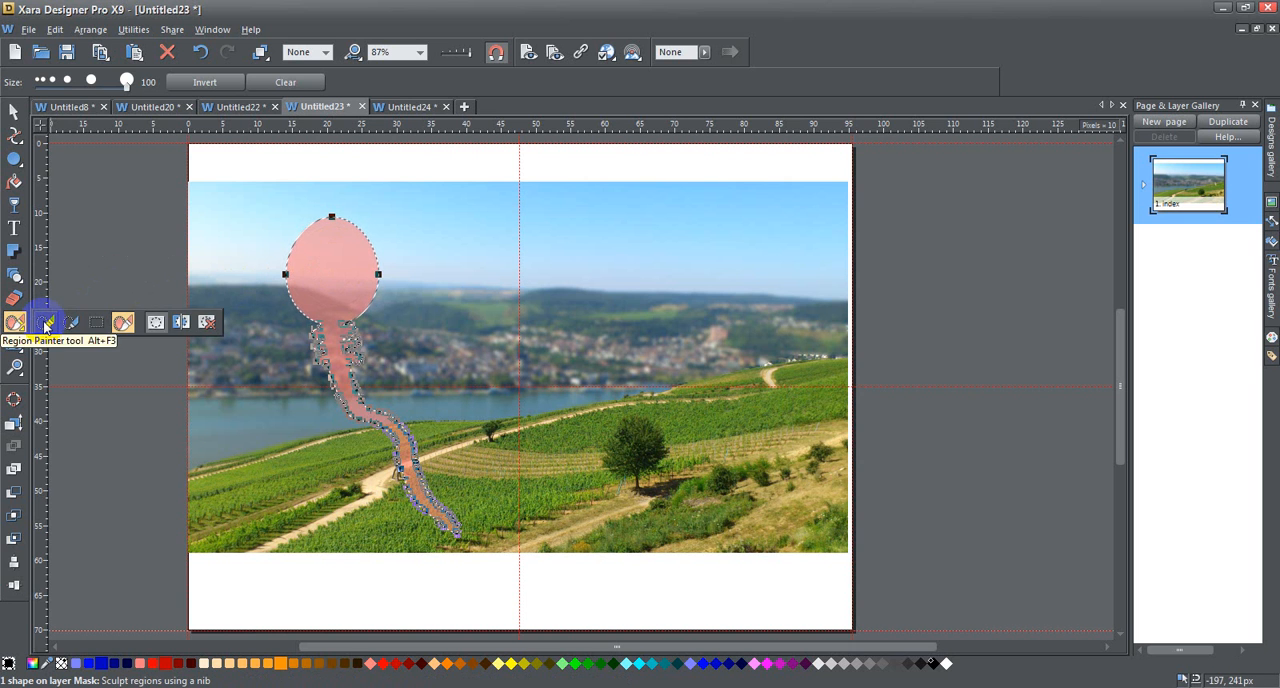
Toggle between Region Painter and Mask Painter, then invert the balloon-shaped mask
click(45, 322)
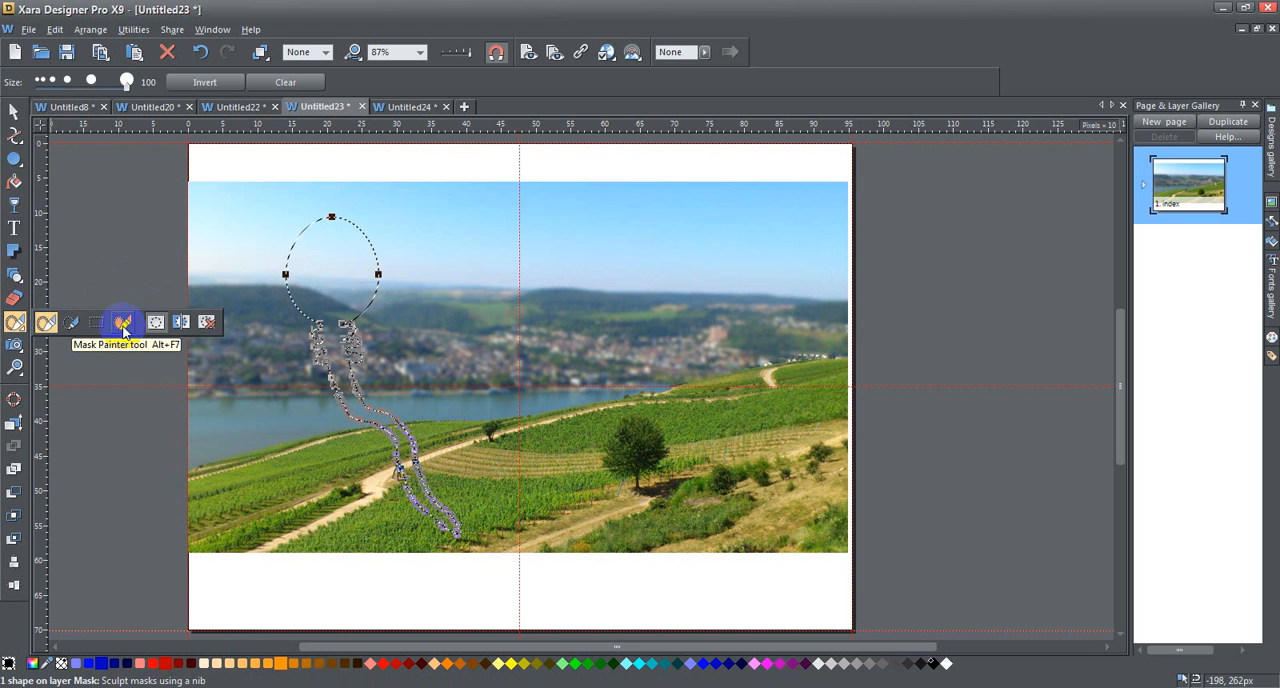
click(45, 322)
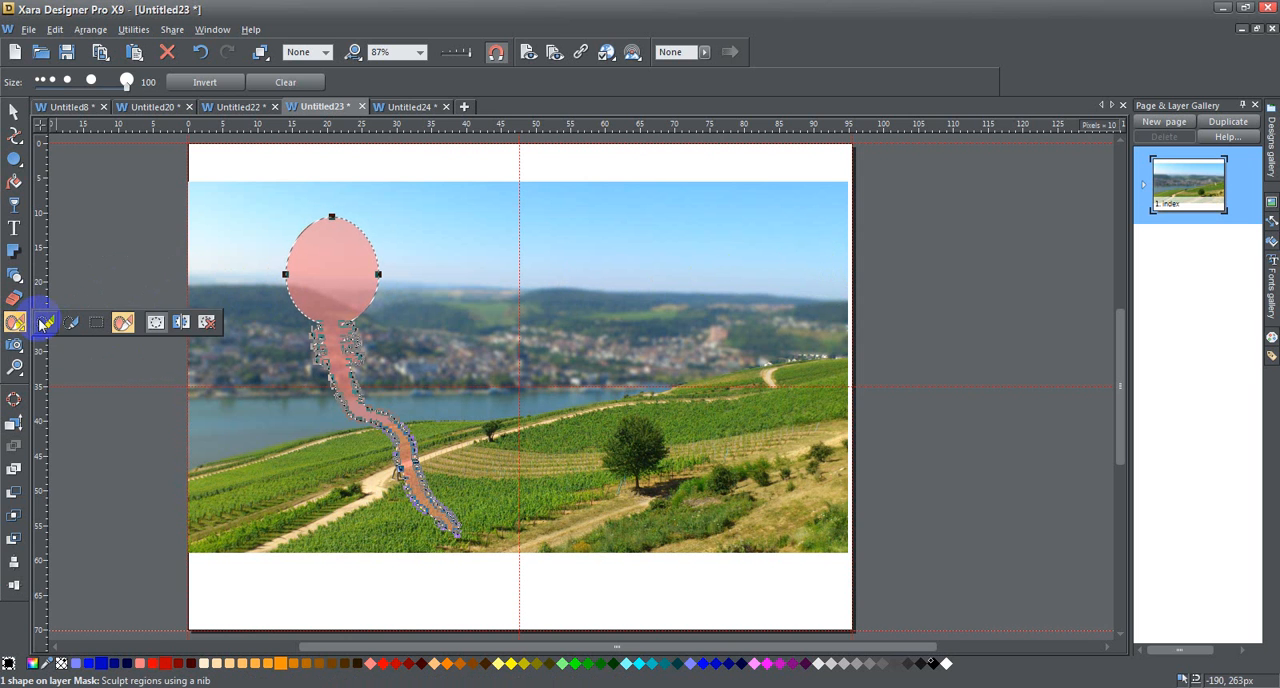
click(70, 322)
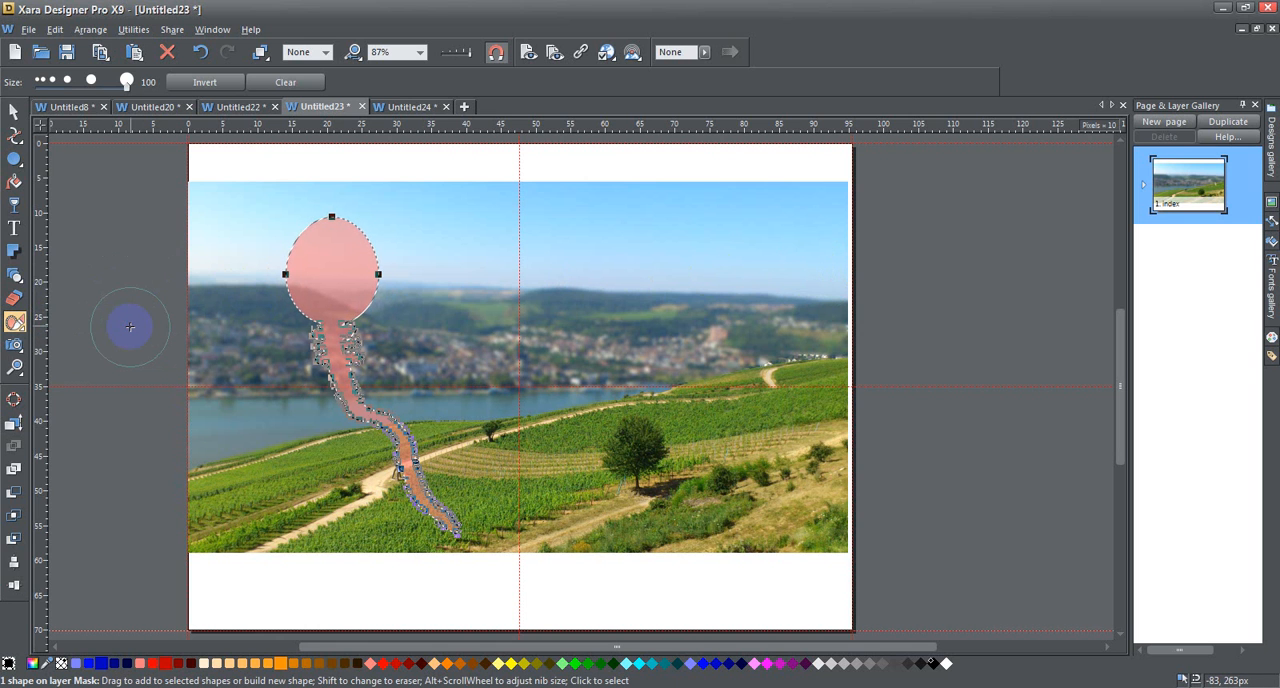
click(15, 322)
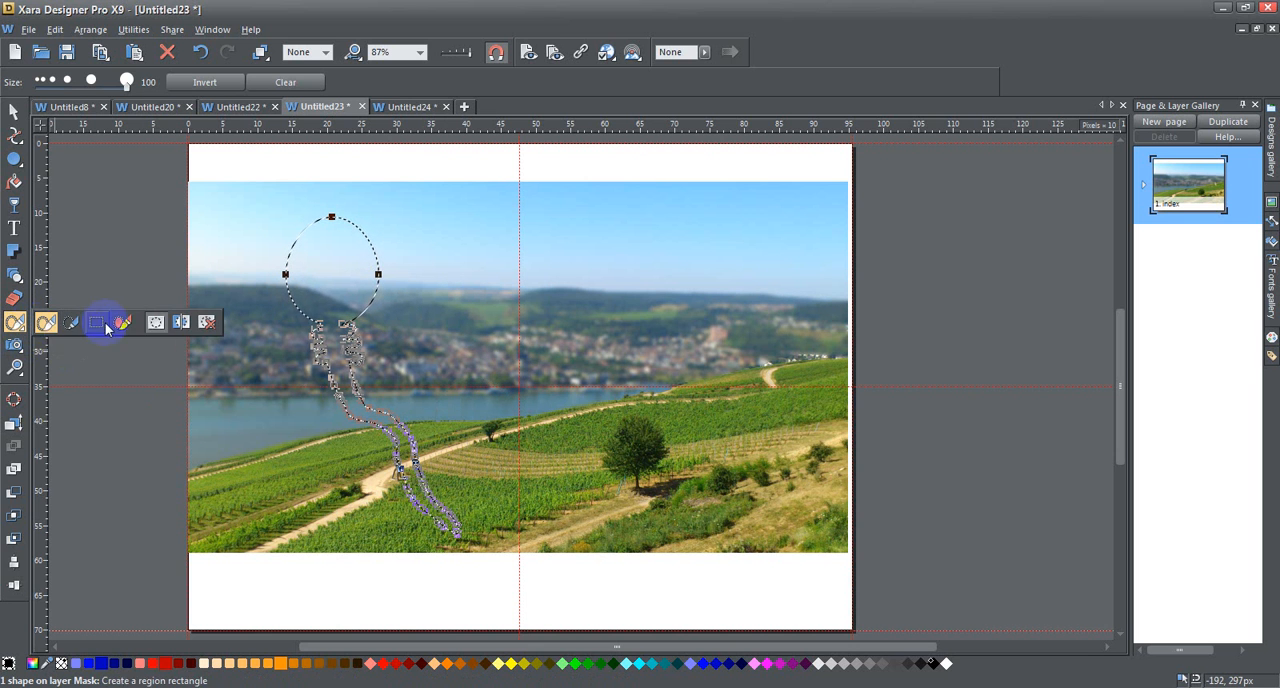
mouse_move(181, 322)
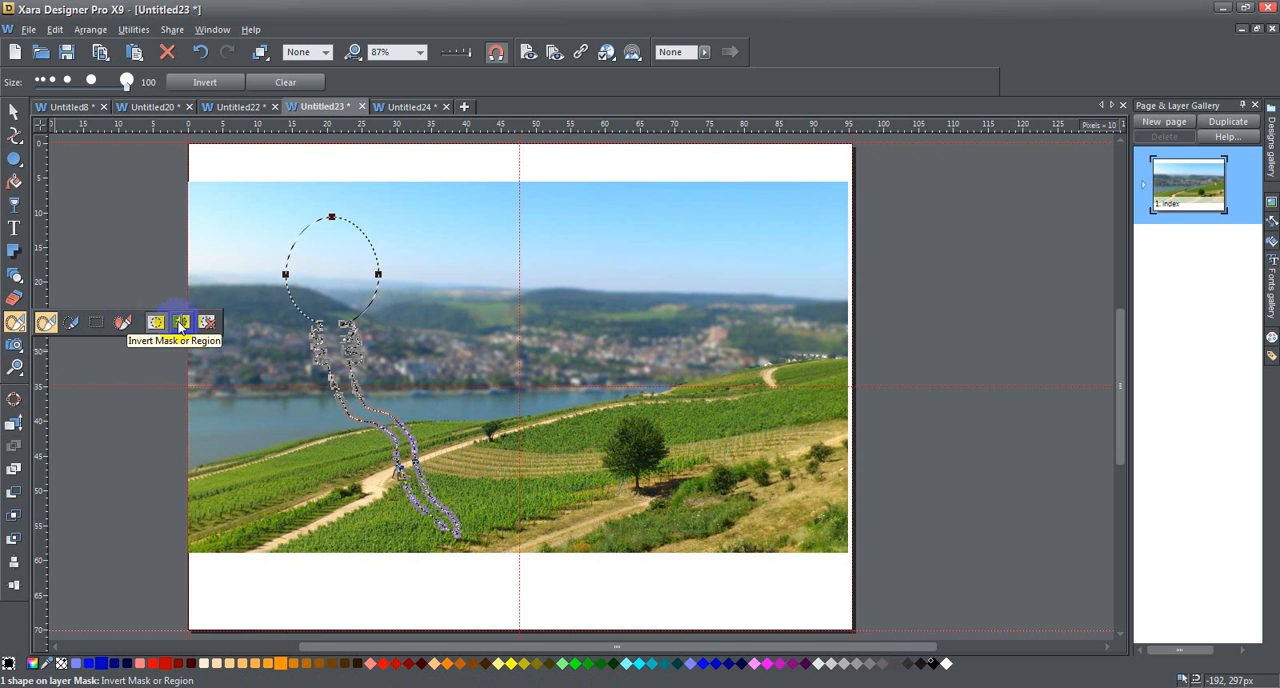
click(181, 322)
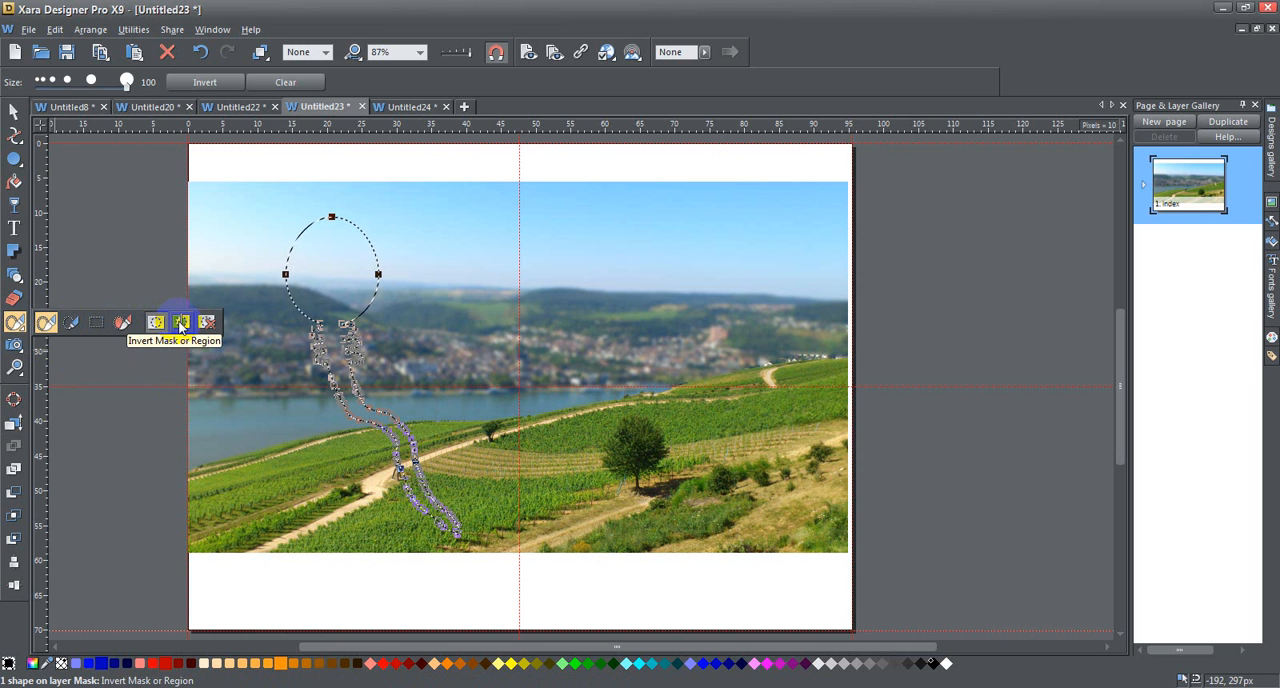
click(181, 322)
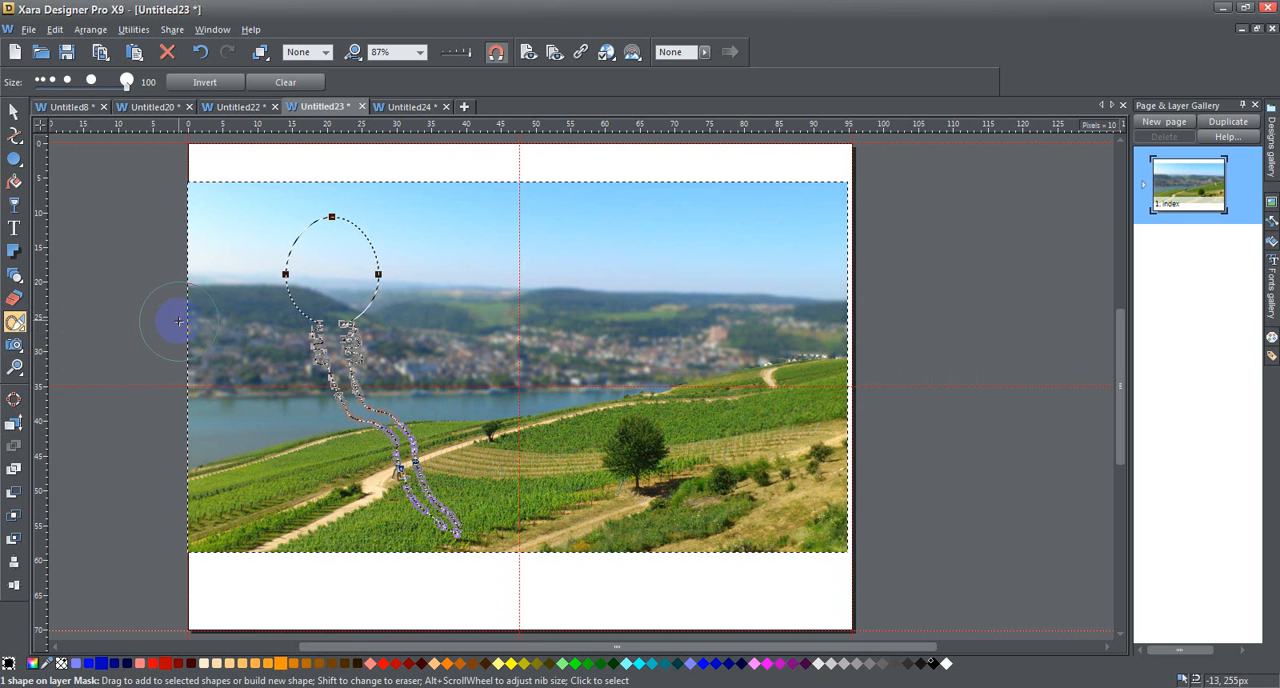
mouse_move(553, 167)
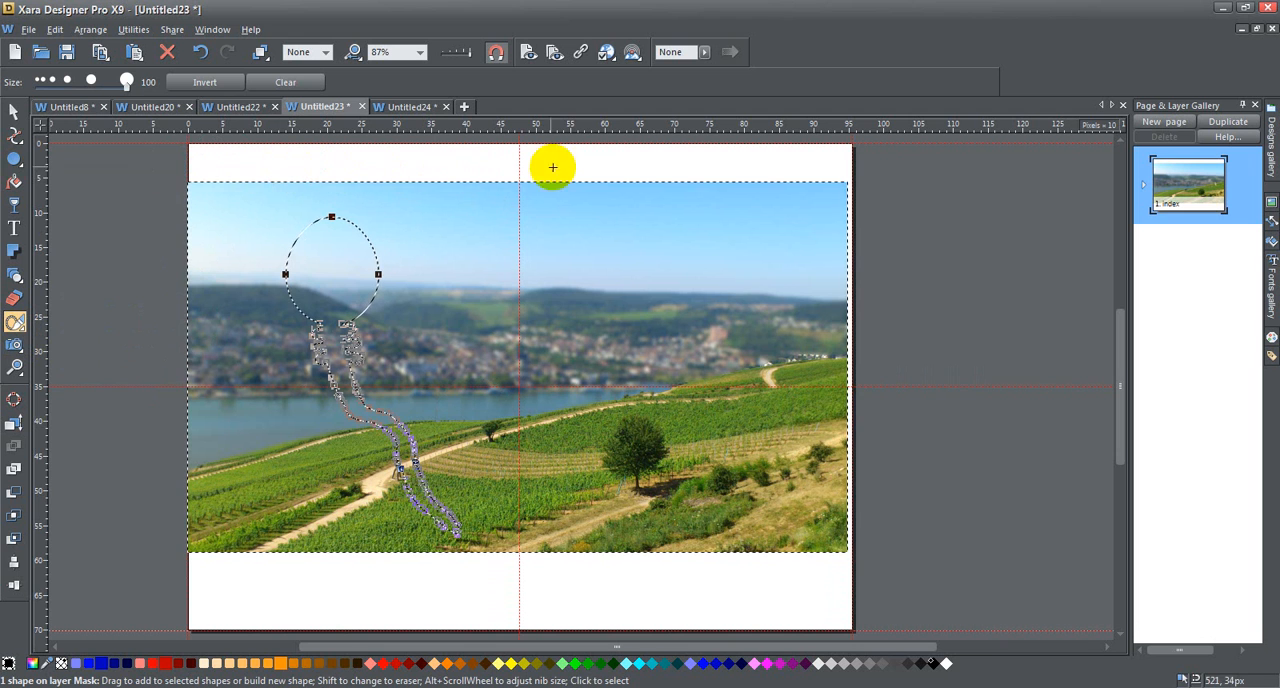
mouse_move(345, 565)
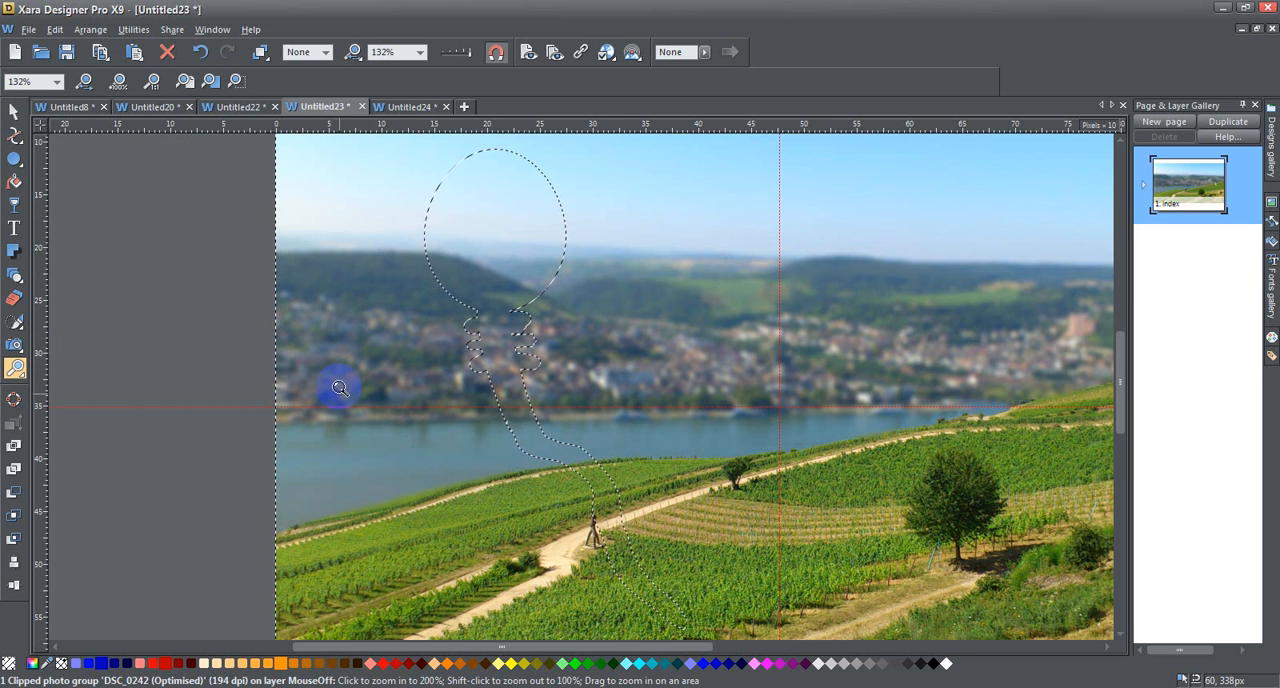
mouse_move(262, 275)
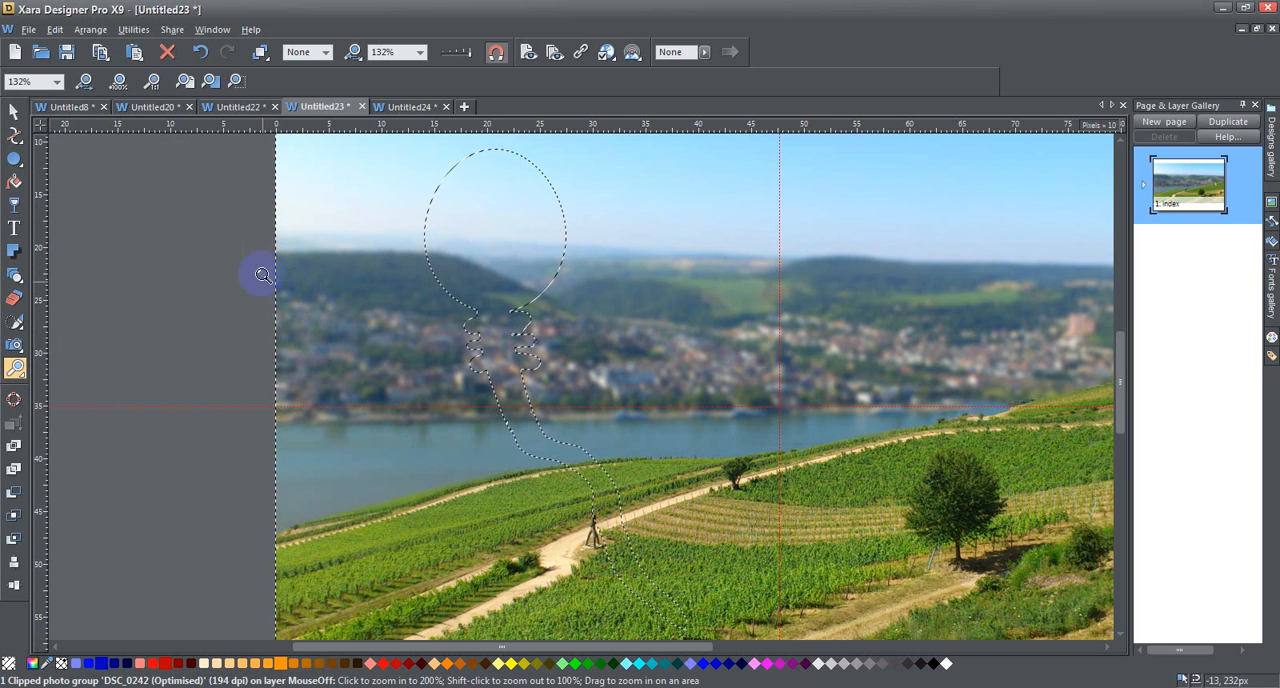
mouse_move(277, 222)
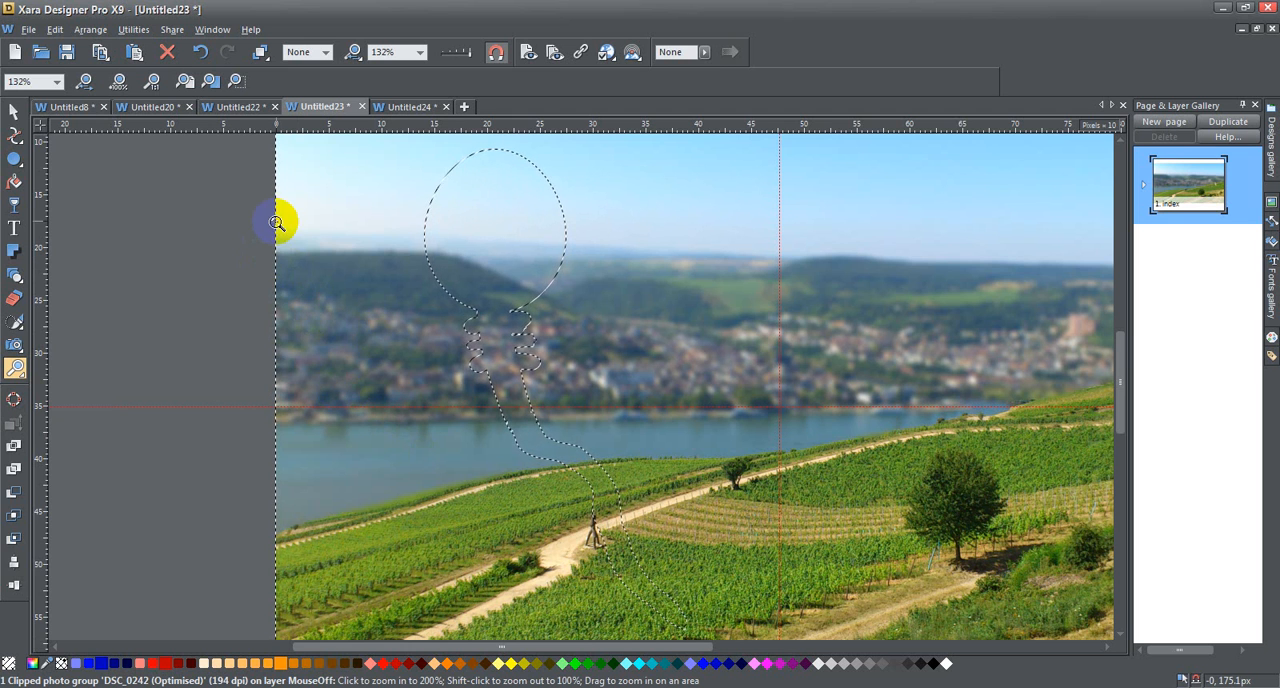
mouse_move(278, 312)
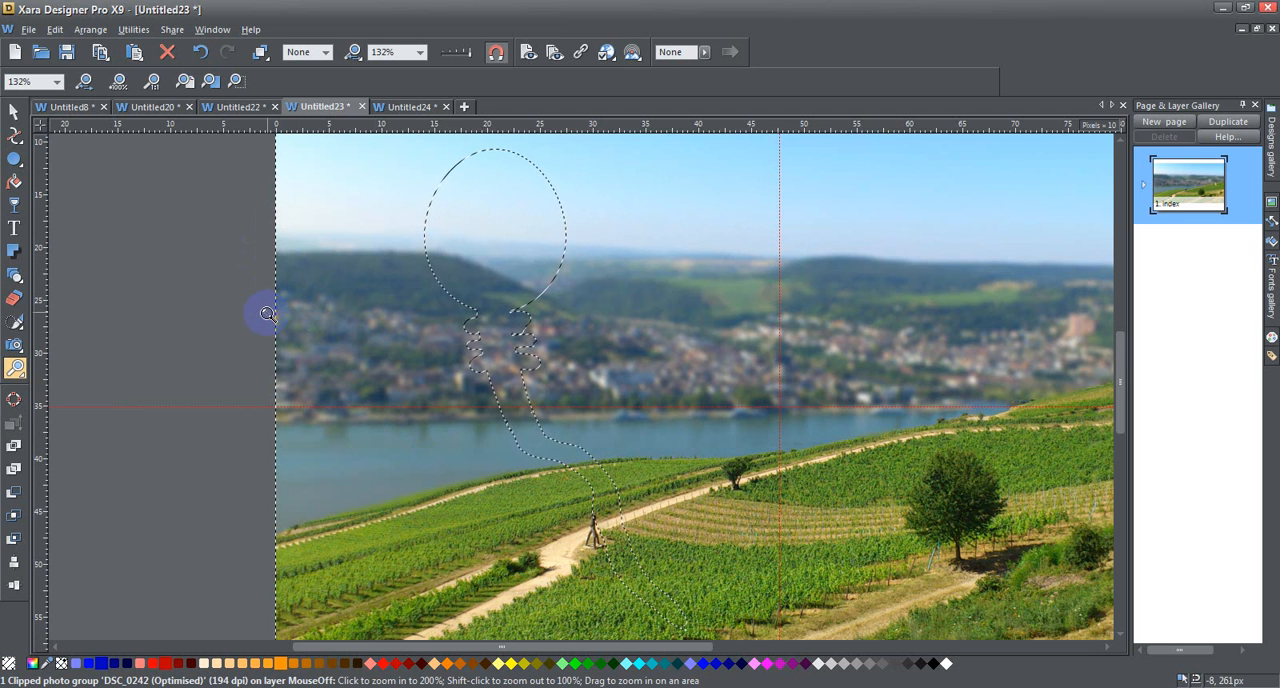
Choose Mask Painter from the Photo Tools flyout to show the red overlay around the balloon
click(15, 369)
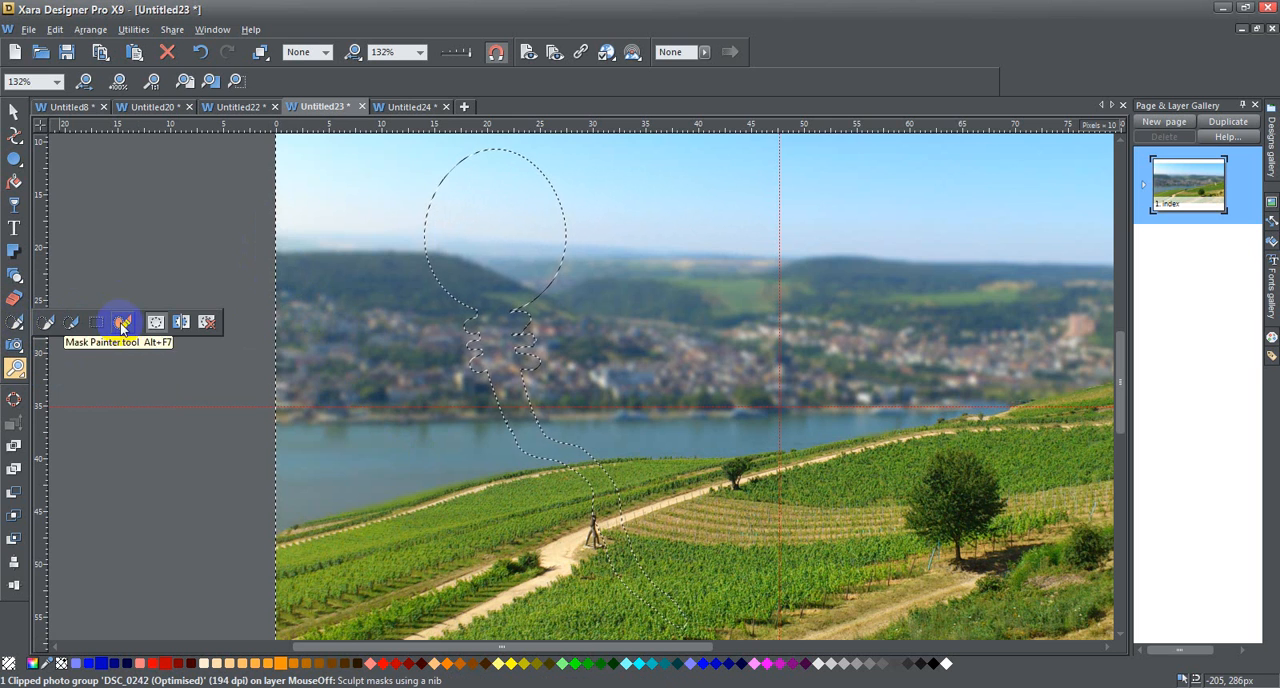
click(122, 322)
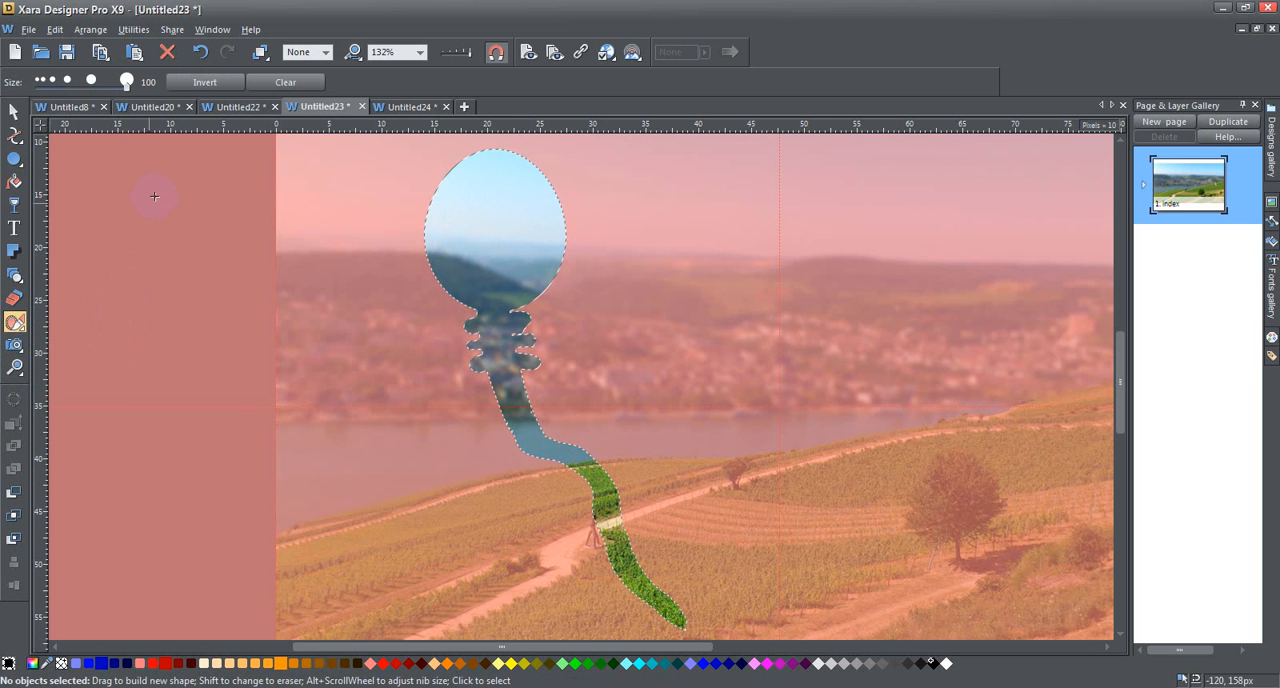